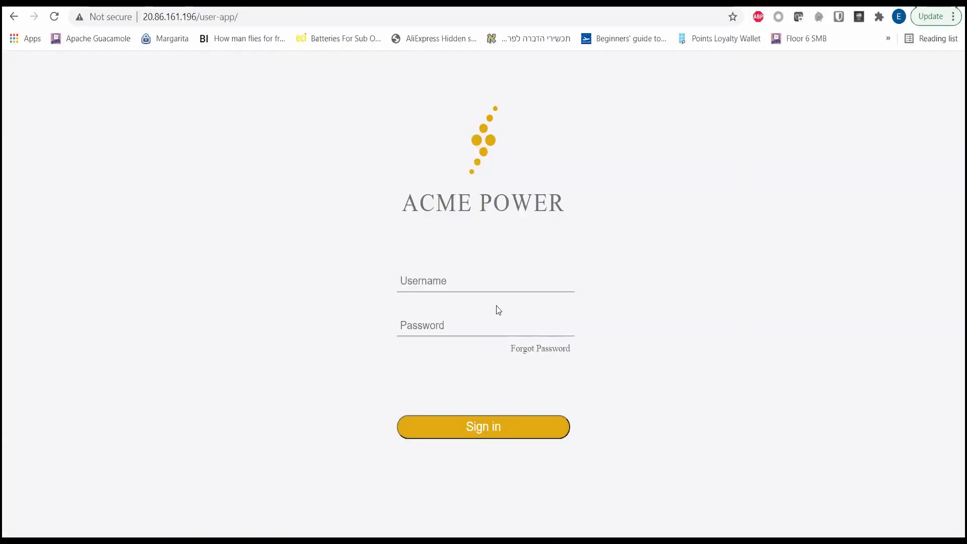
# Sign in to Acme Power, watch the rising smart meter readings, and open a new tab.
pyautogui.click(484, 427)
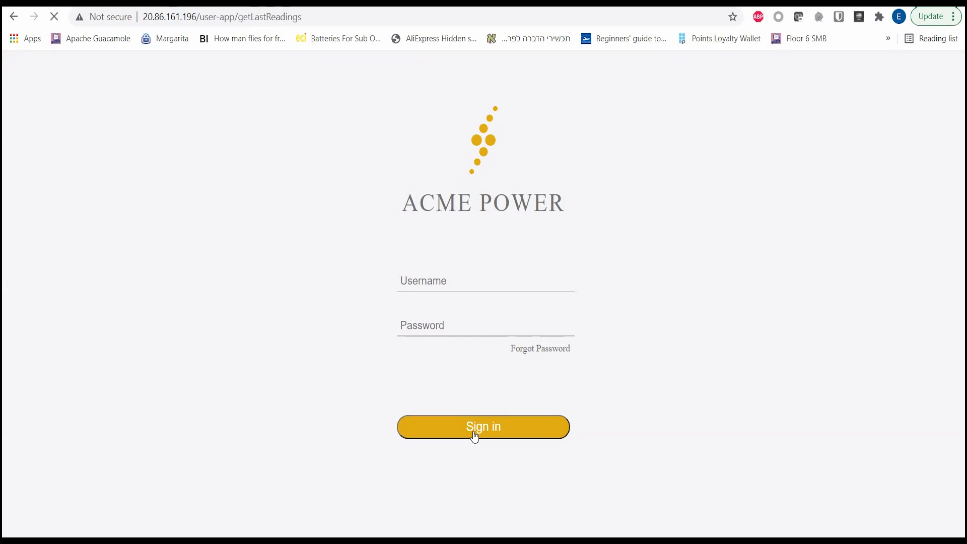
pyautogui.click(483, 426)
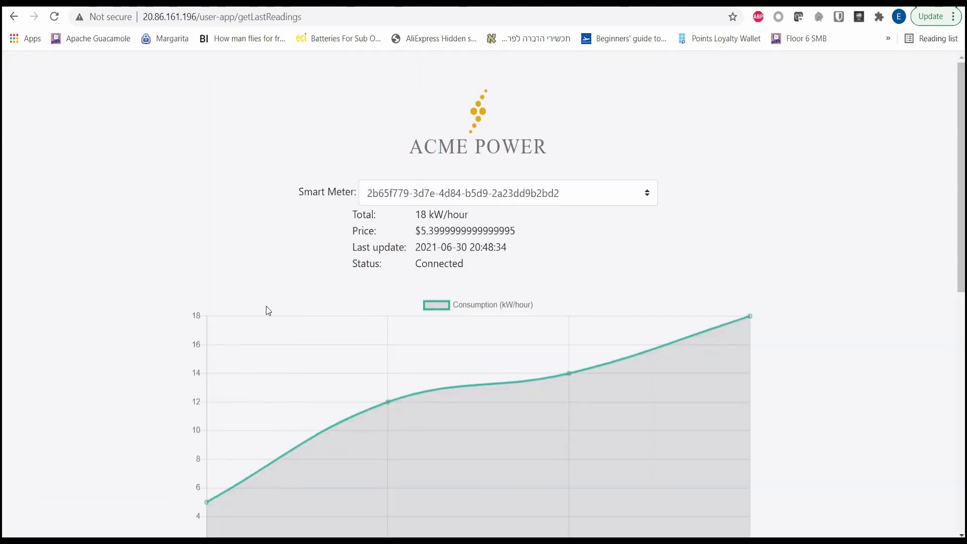
pyautogui.scroll(-3)
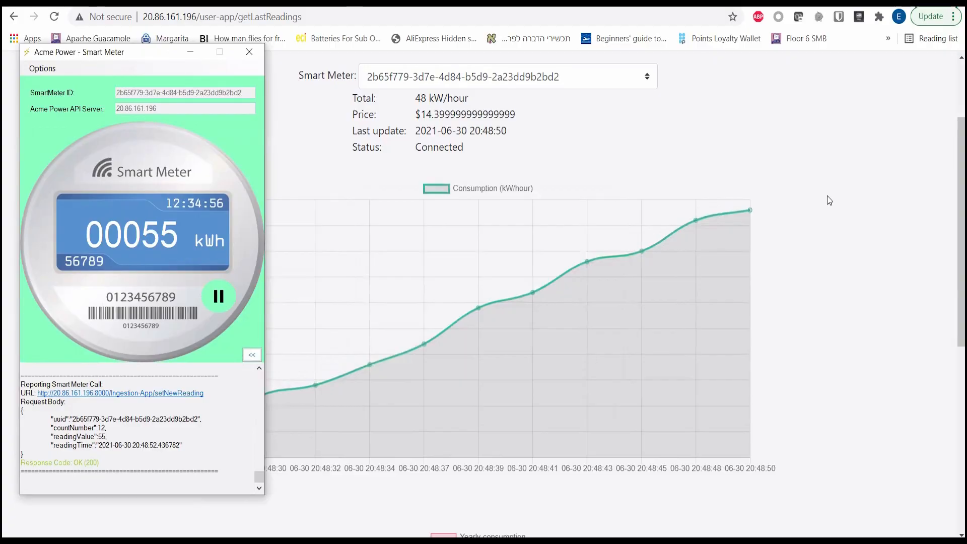
pyautogui.click(249, 52)
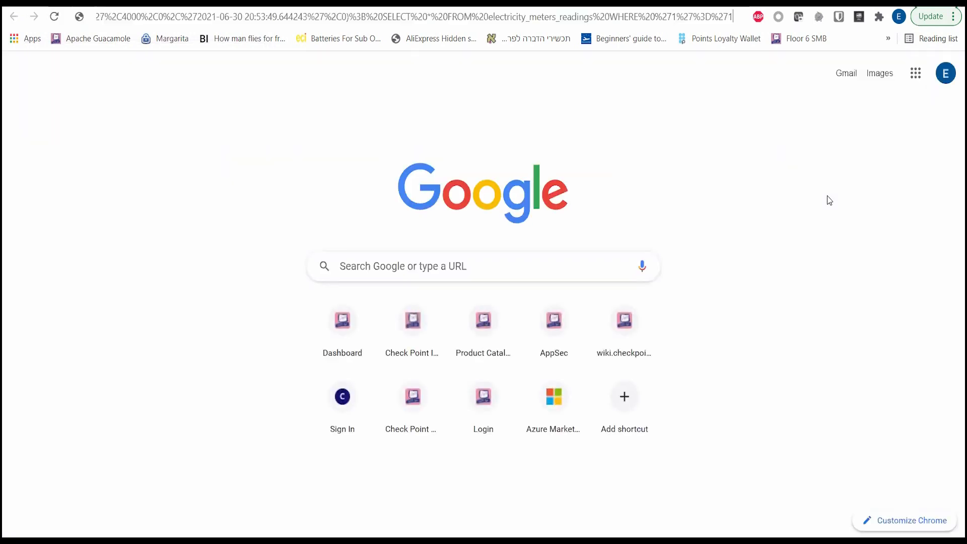
# Submit the crafted SQL-injection URL carrying the injected reading.
pyautogui.press('Enter')
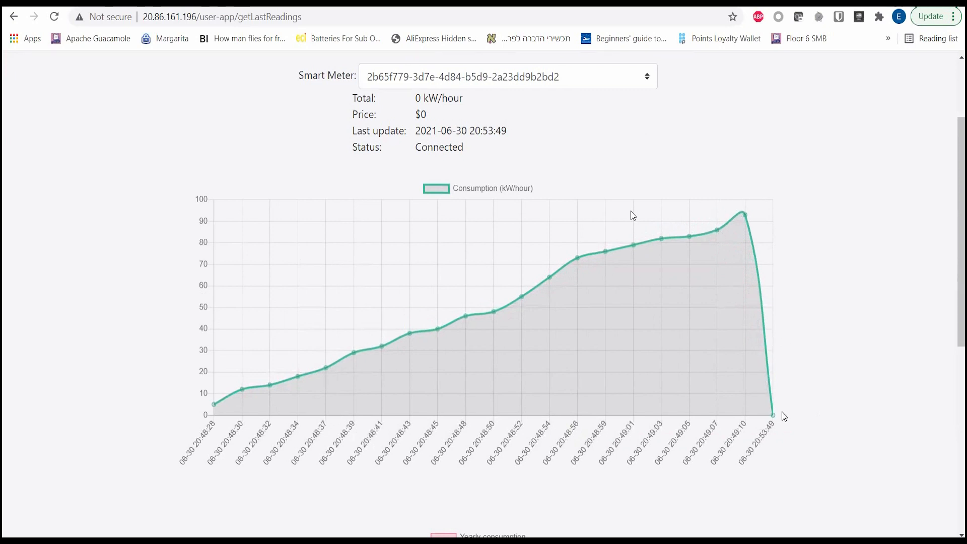
pyautogui.moveTo(761, 415)
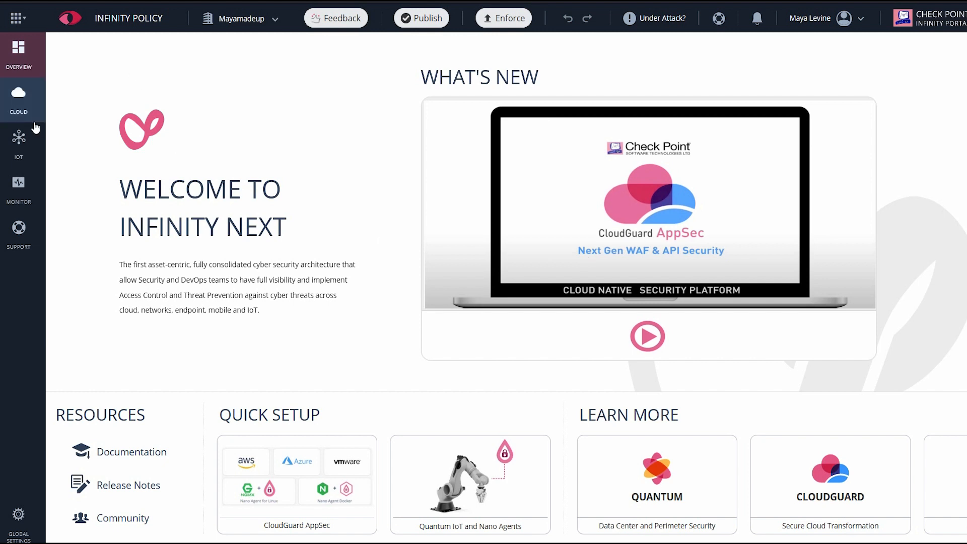
pyautogui.click(19, 99)
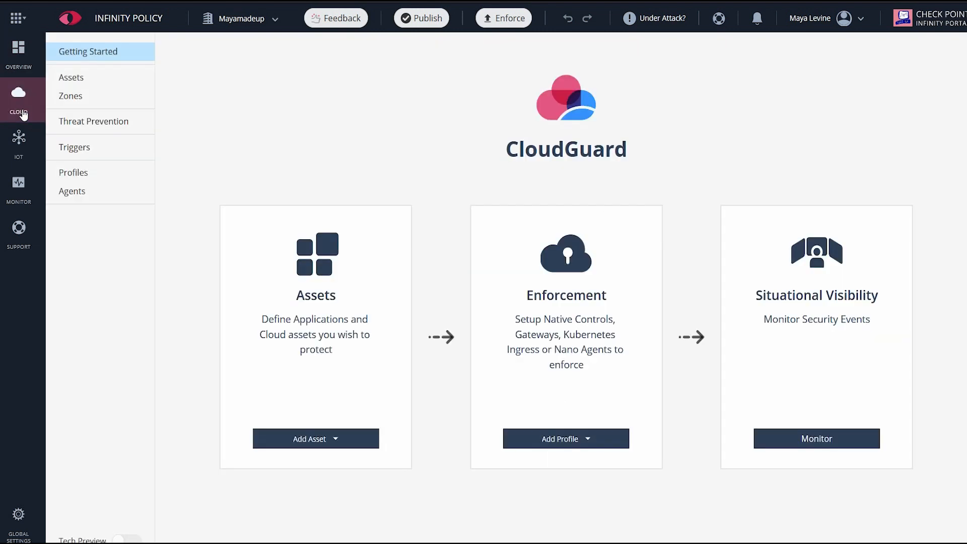
pyautogui.click(314, 438)
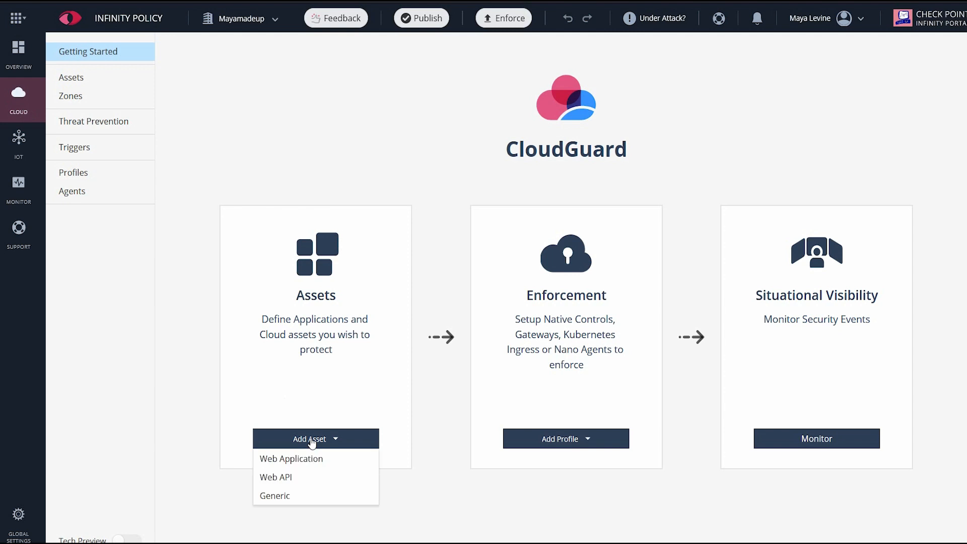
pyautogui.click(291, 459)
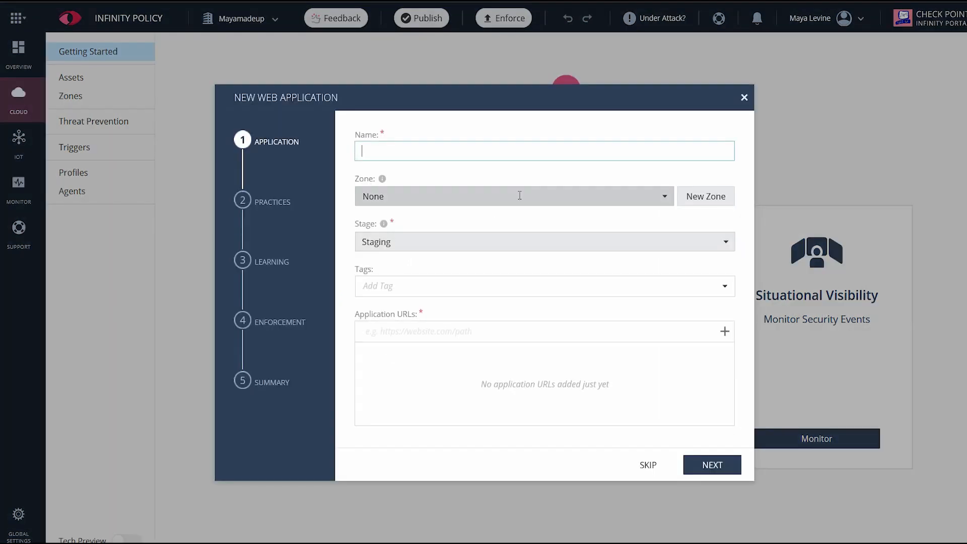
pyautogui.write('Acme Power App')
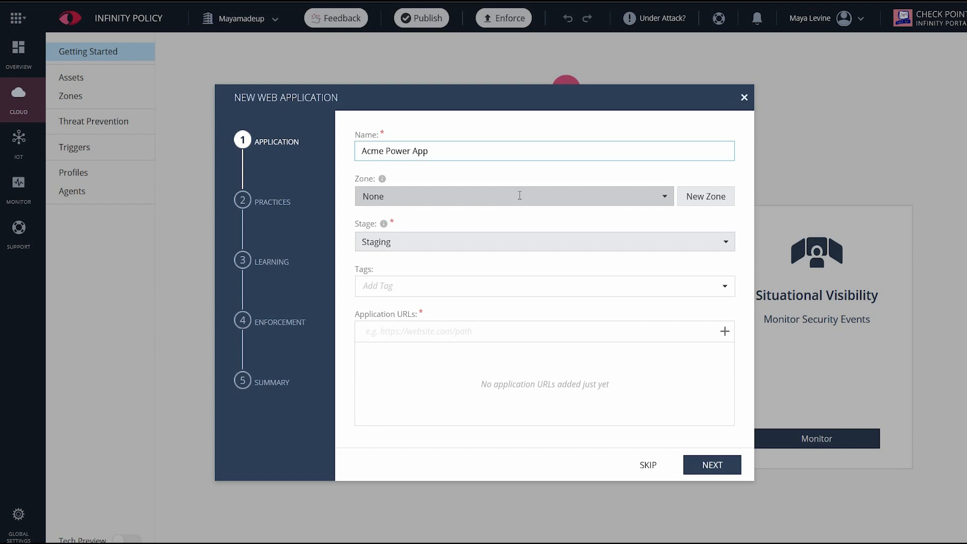
pyautogui.click(545, 241)
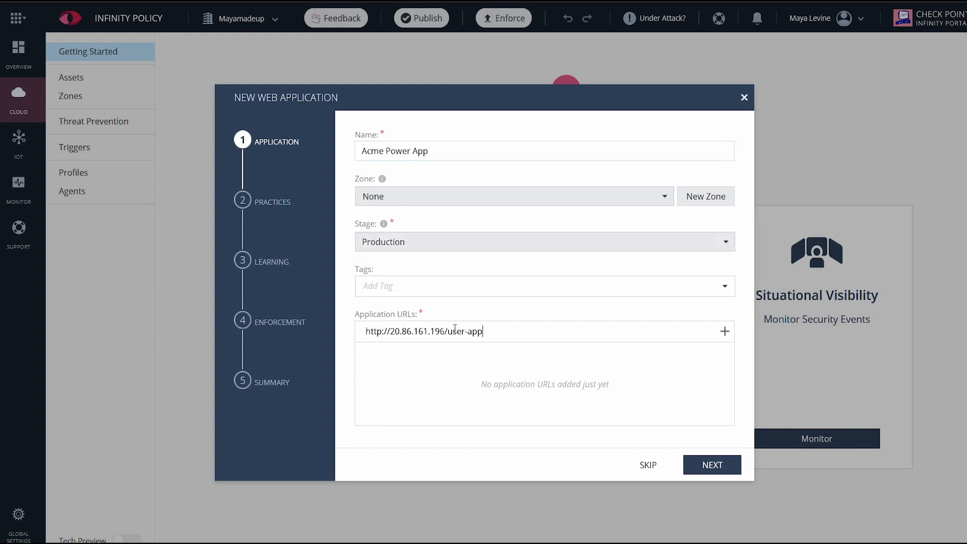
pyautogui.click(725, 332)
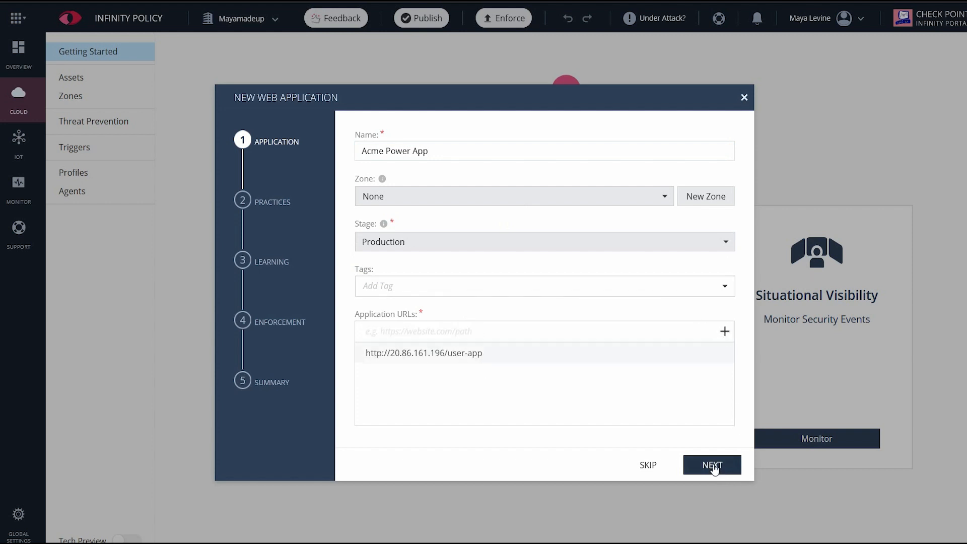
pyautogui.click(711, 465)
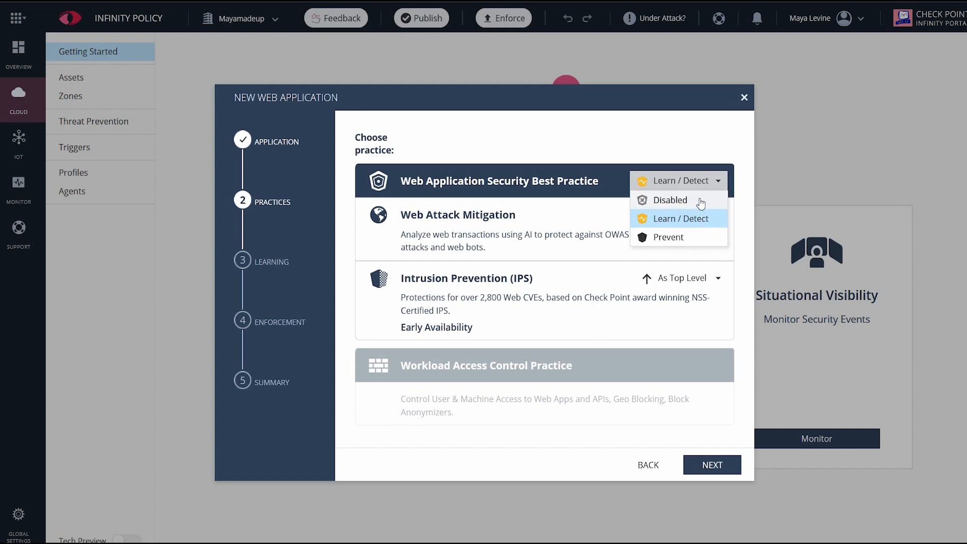
pyautogui.moveTo(667, 196)
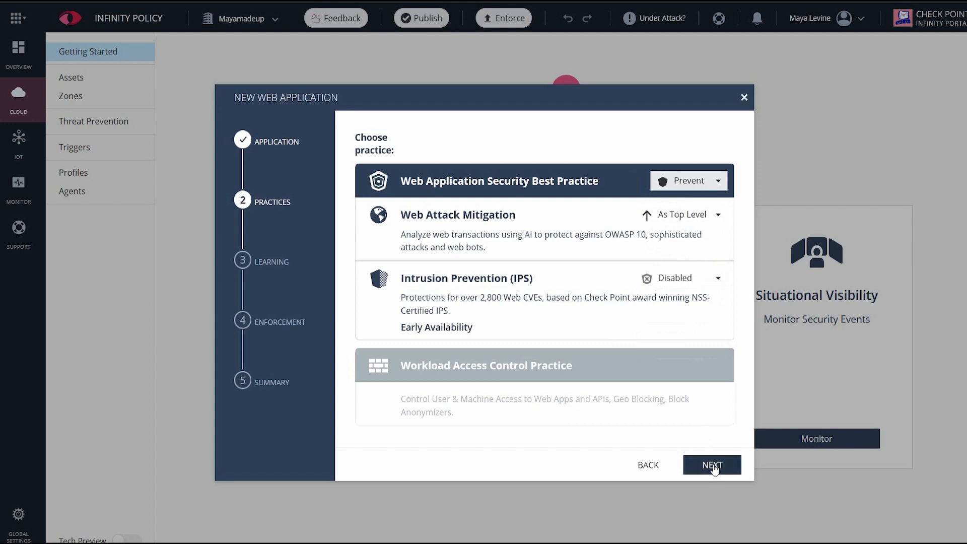
# Accept the Prevent practice with IPS disabled and default learning settings.
pyautogui.click(712, 464)
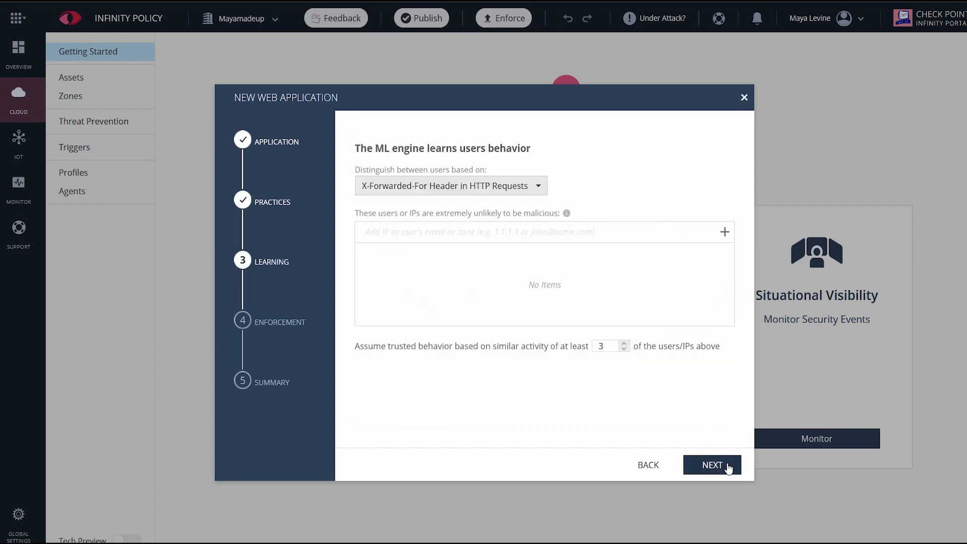
pyautogui.click(712, 464)
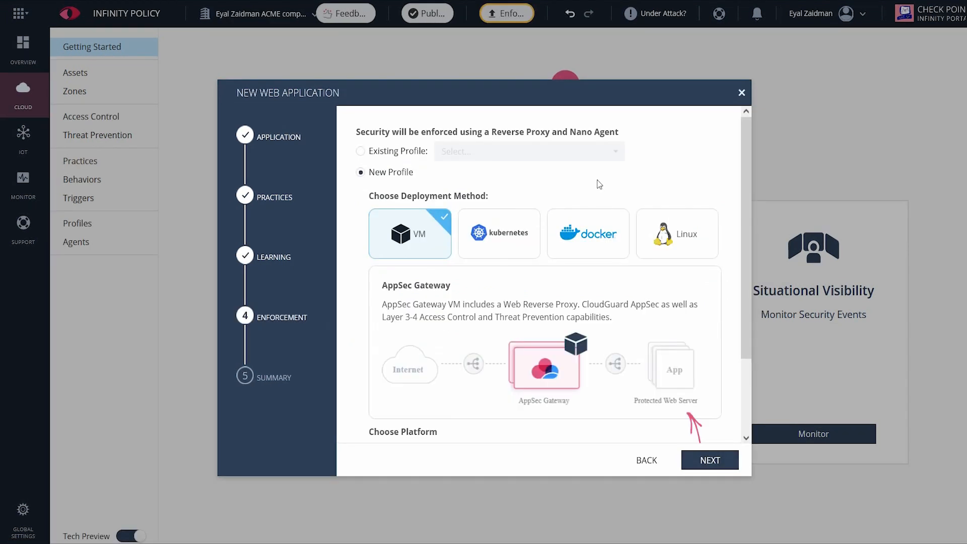
pyautogui.moveTo(435, 231)
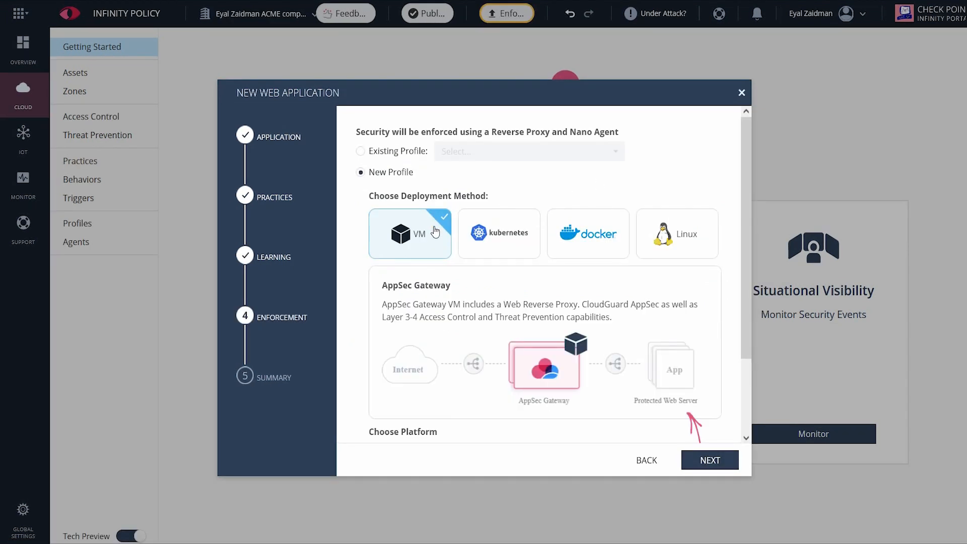
pyautogui.scroll(-3)
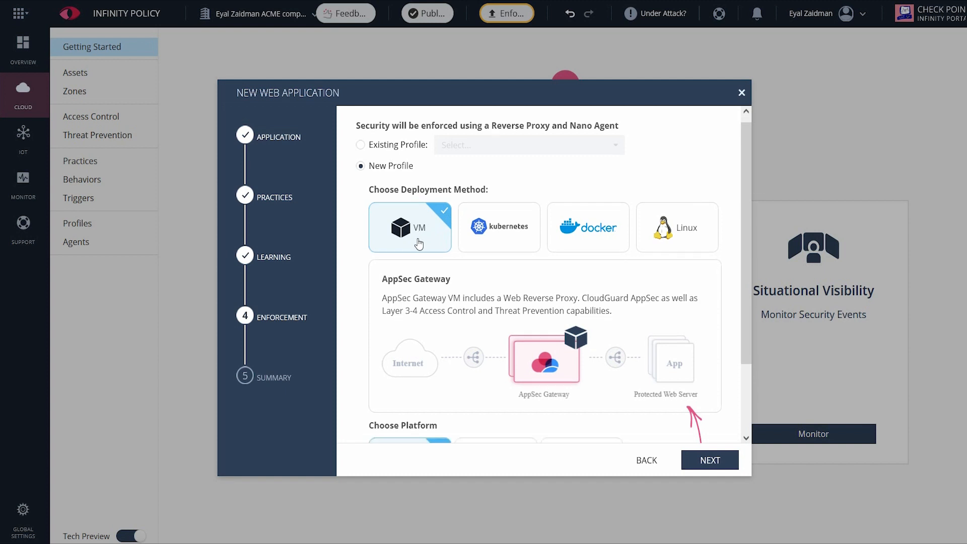
pyautogui.scroll(-3)
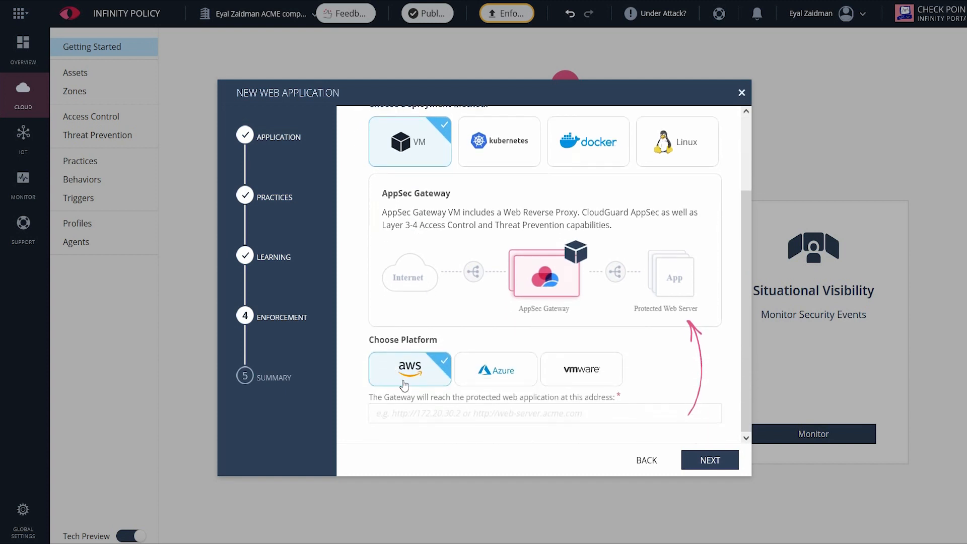
pyautogui.write('http://10')
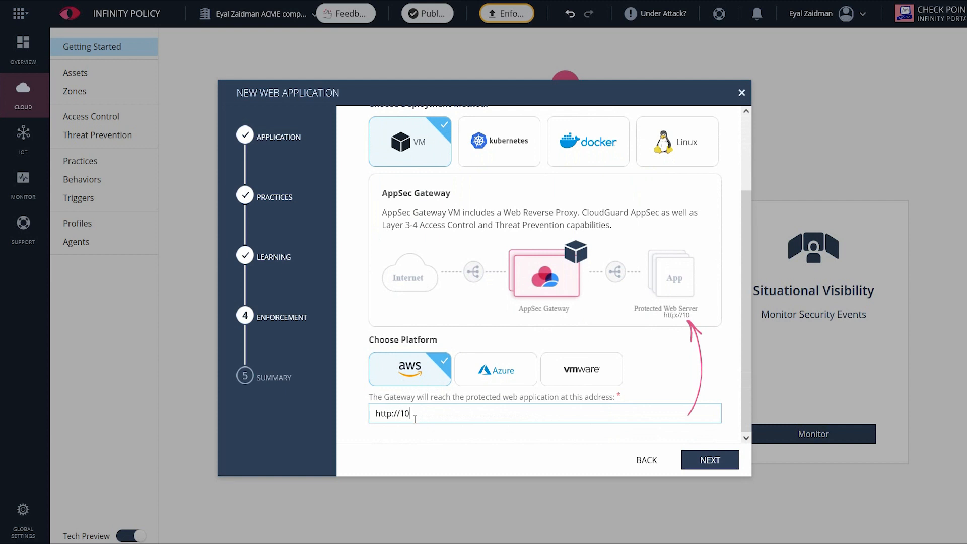
pyautogui.write('.2.0.4')
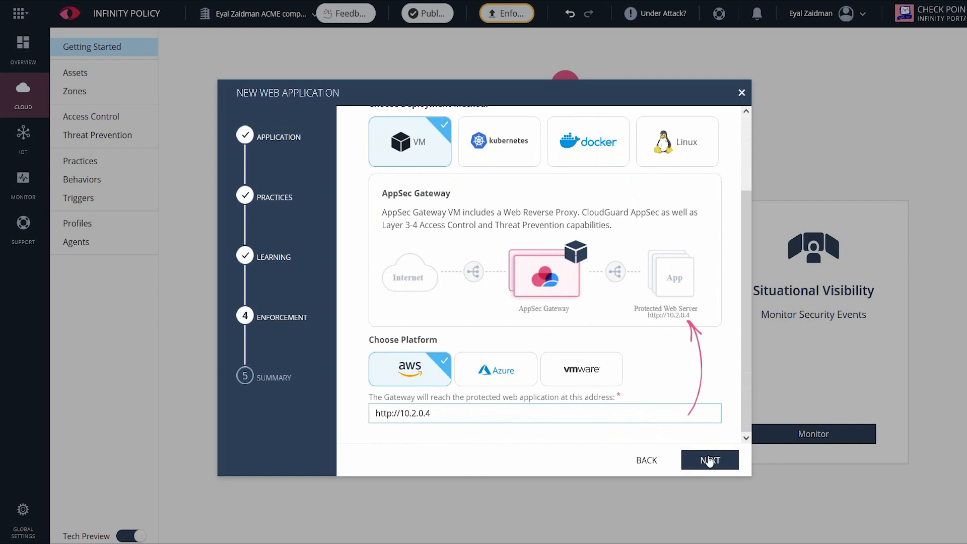
pyautogui.click(710, 460)
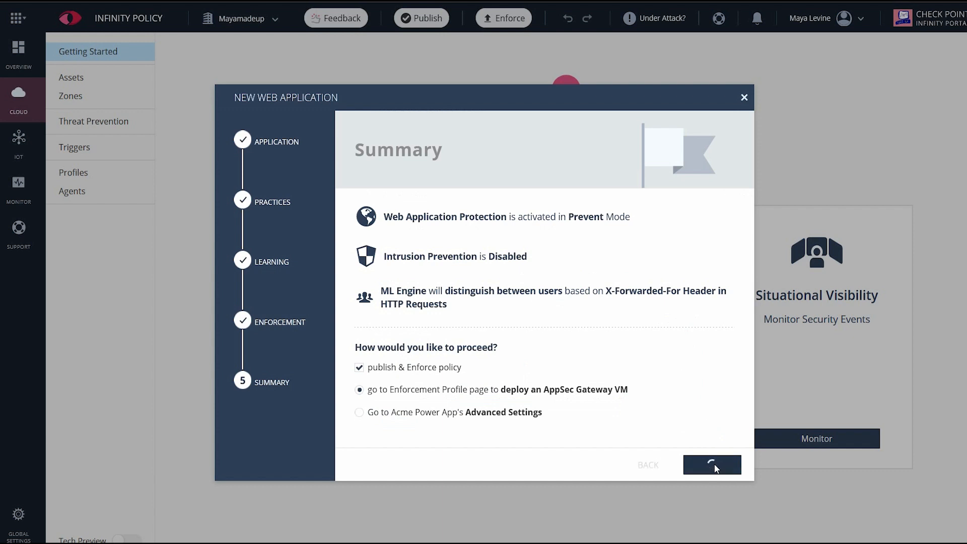
pyautogui.click(712, 465)
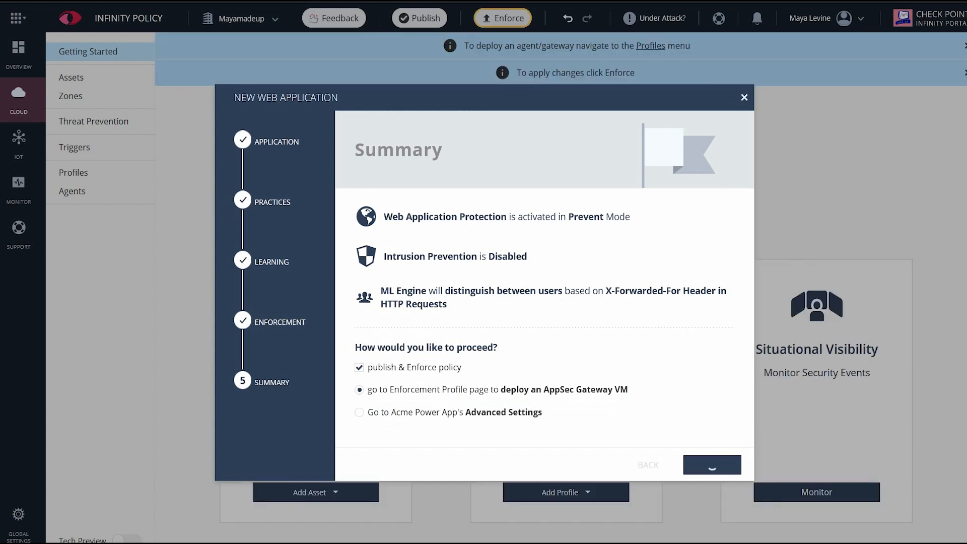
pyautogui.click(711, 465)
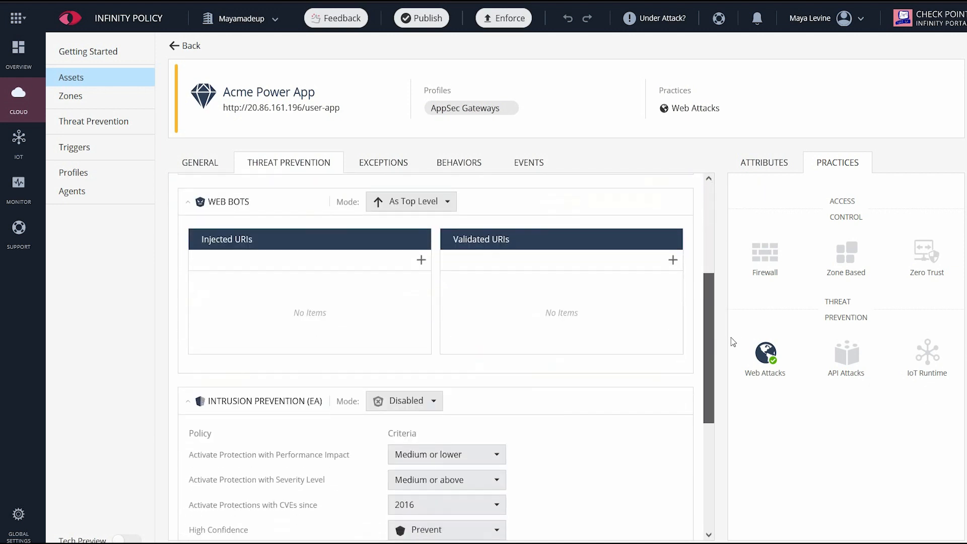
# Scroll through Acme Power App's Threat Prevention settings before returning to Assets.
pyautogui.scroll(-3)
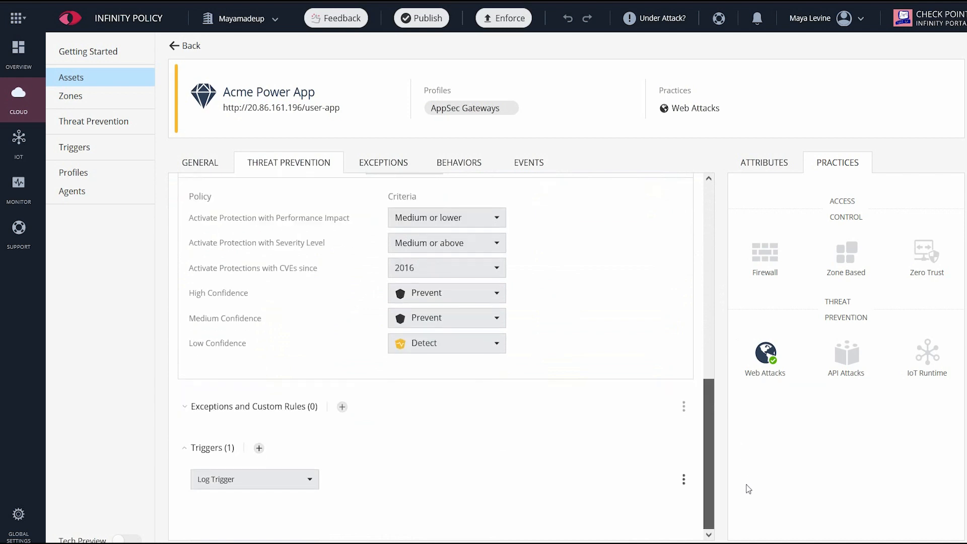
pyautogui.scroll(-3)
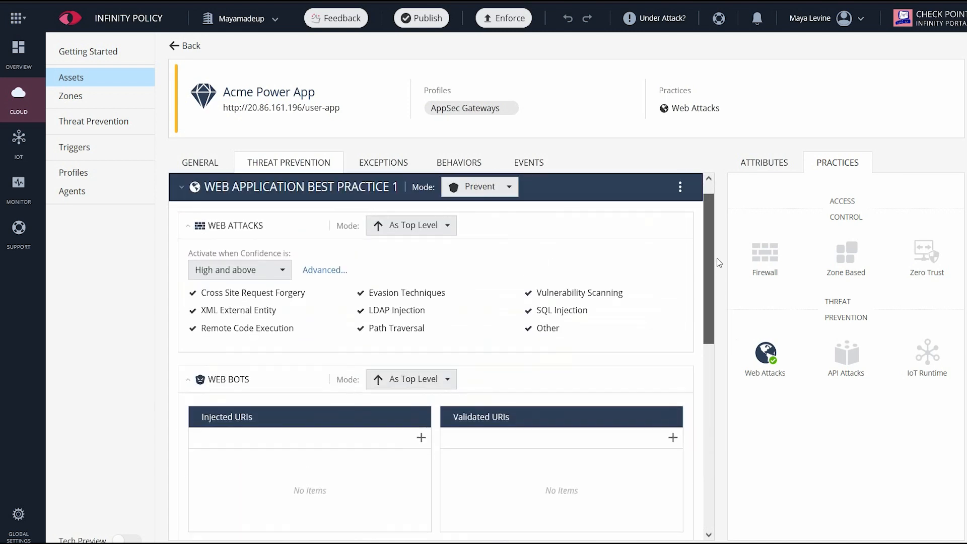
pyautogui.scroll(-3)
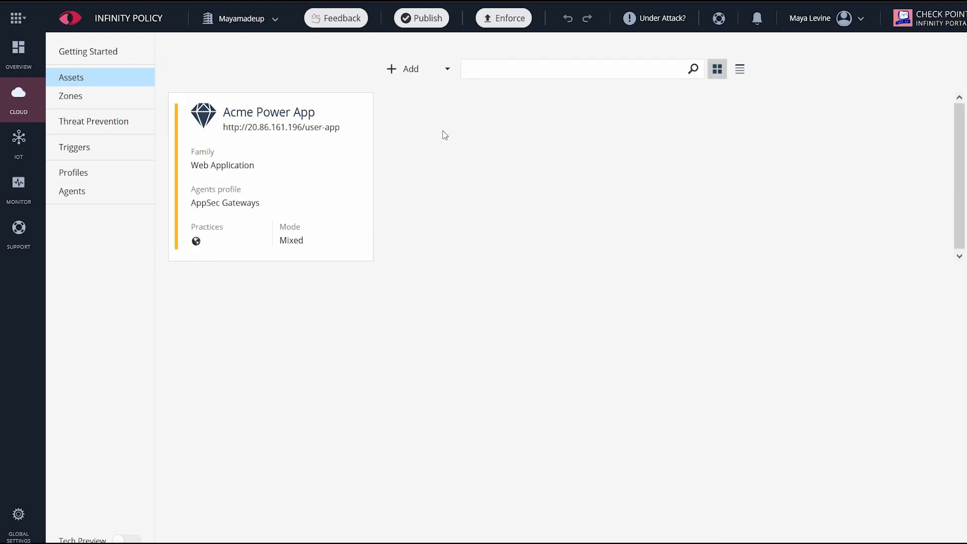
pyautogui.click(410, 68)
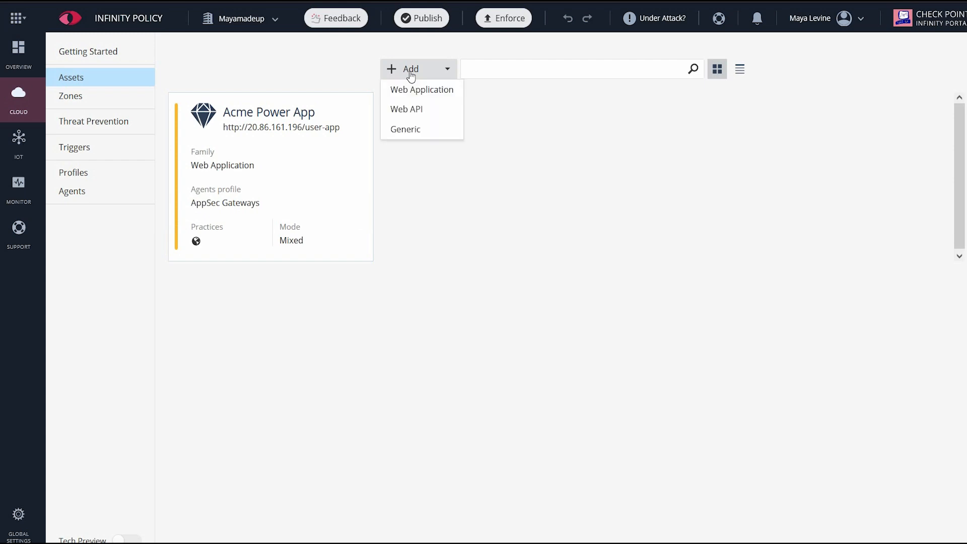
pyautogui.click(407, 110)
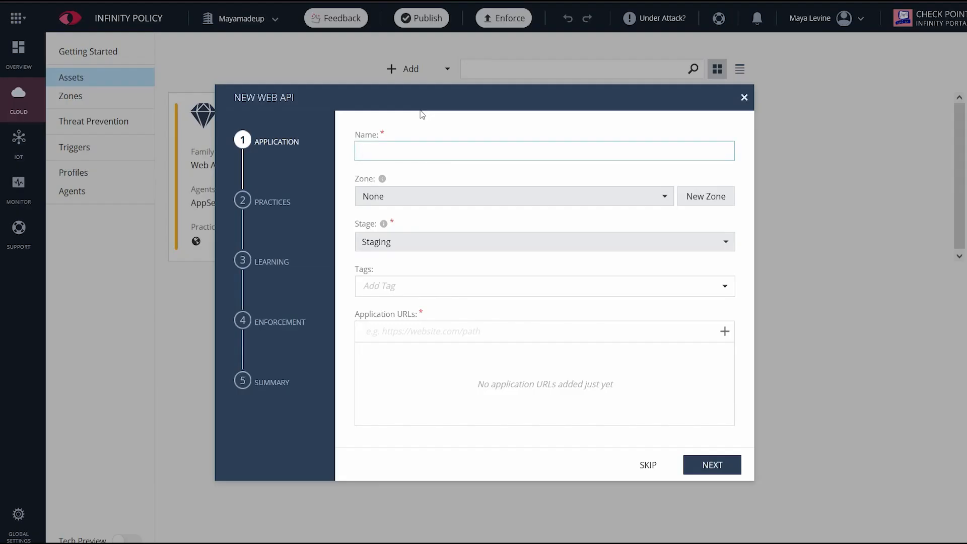
pyautogui.write('Acme Power API')
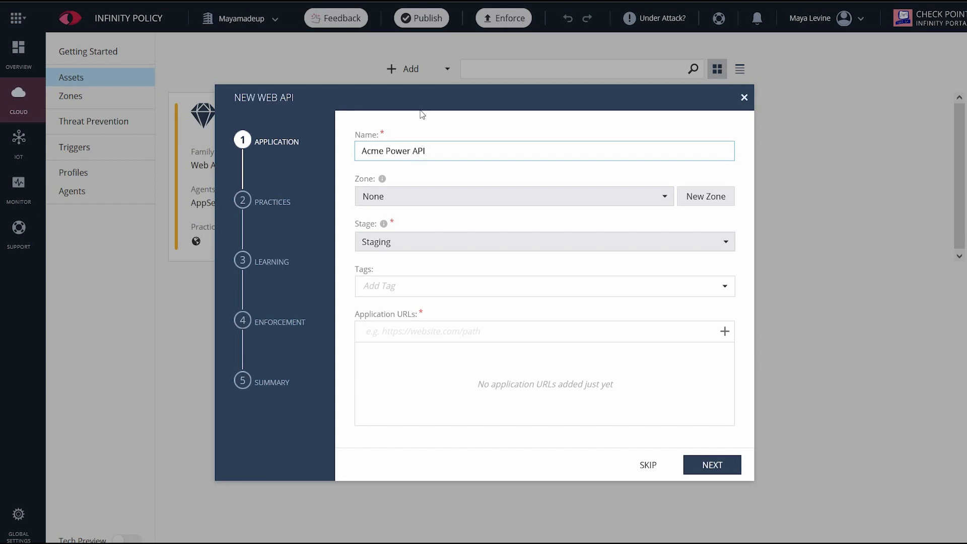
pyautogui.click(544, 242)
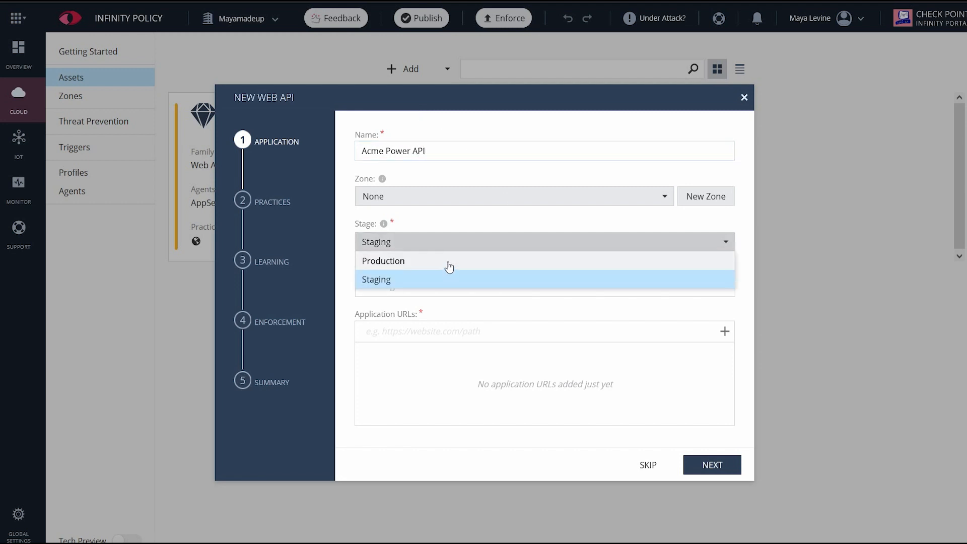
pyautogui.click(383, 260)
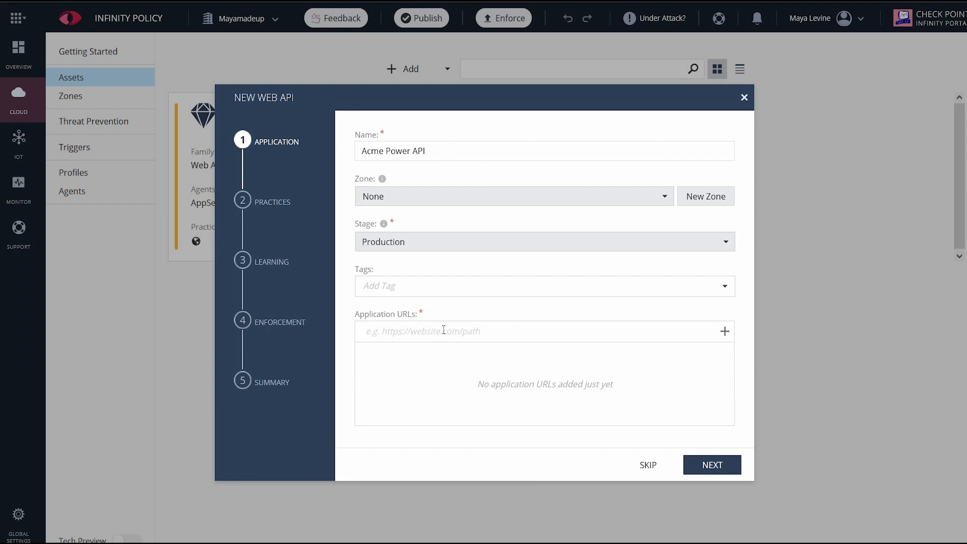
pyautogui.write('http://20.86.161.196/ingestion-app')
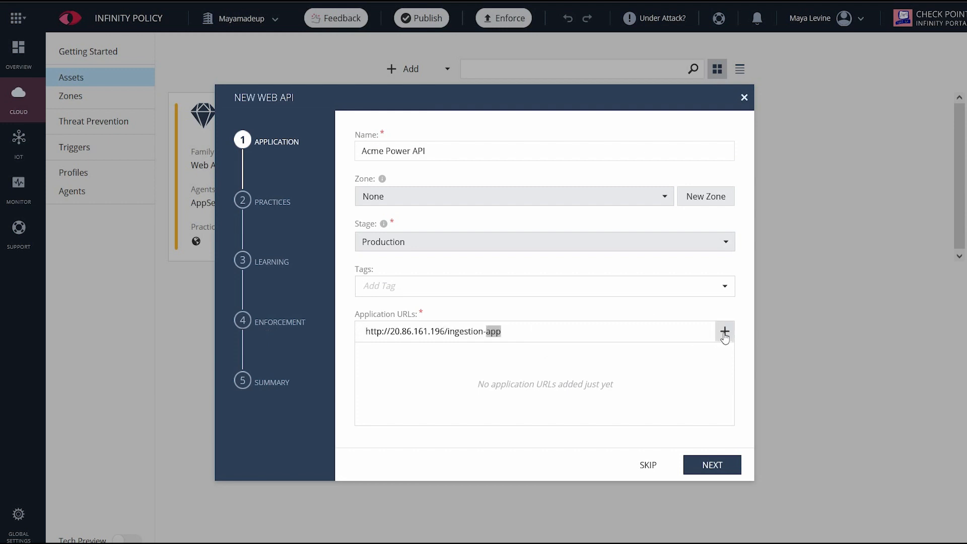
pyautogui.click(725, 332)
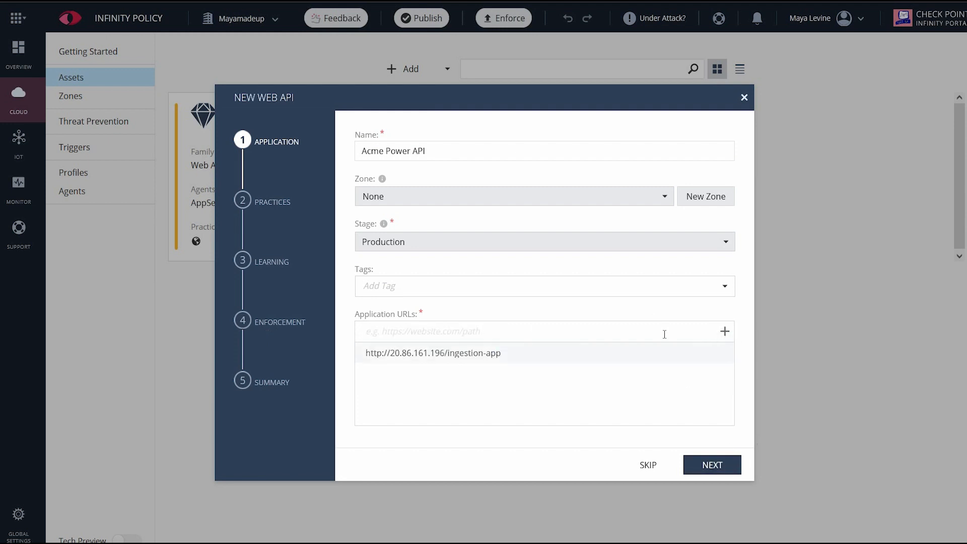
pyautogui.click(712, 465)
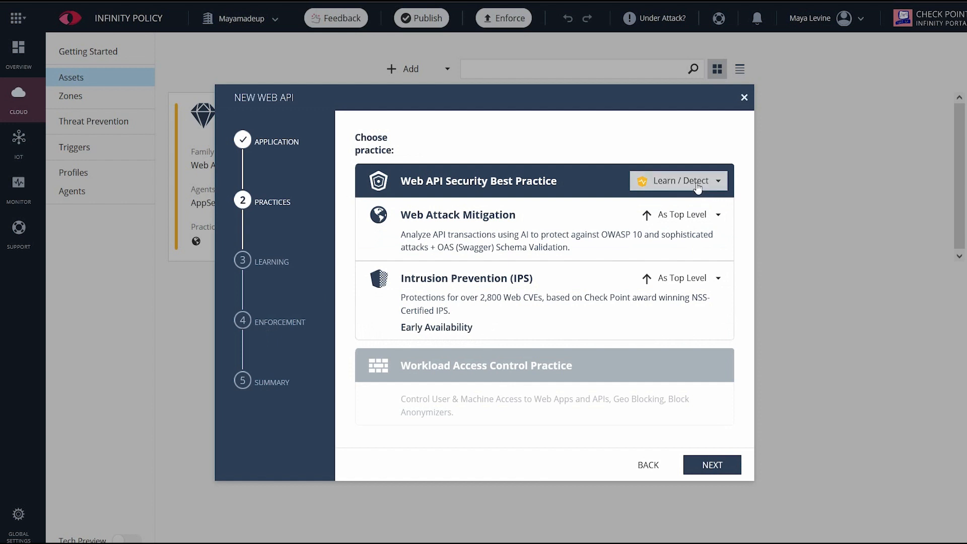
# Set the Web API Security Best Practice to Prevent and pass the learning step.
pyautogui.click(677, 181)
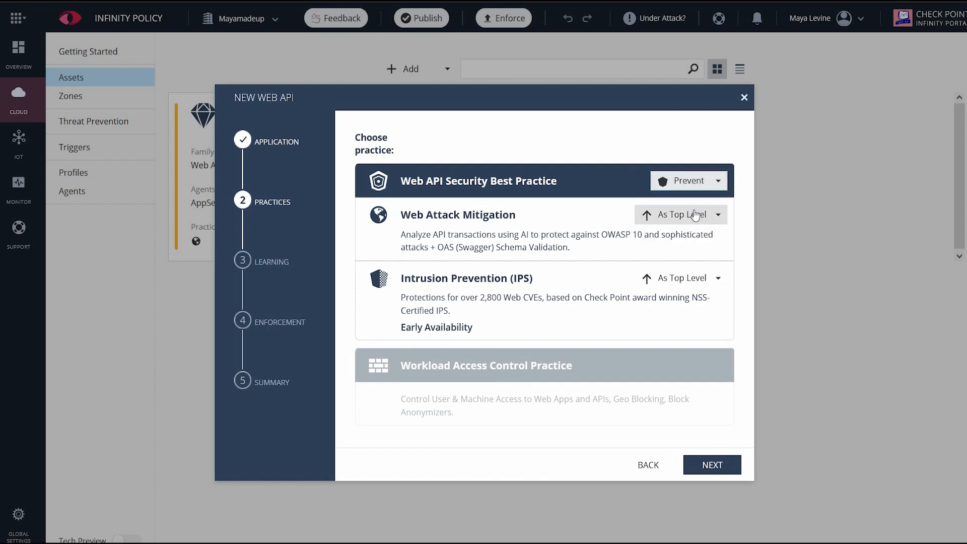
pyautogui.click(681, 278)
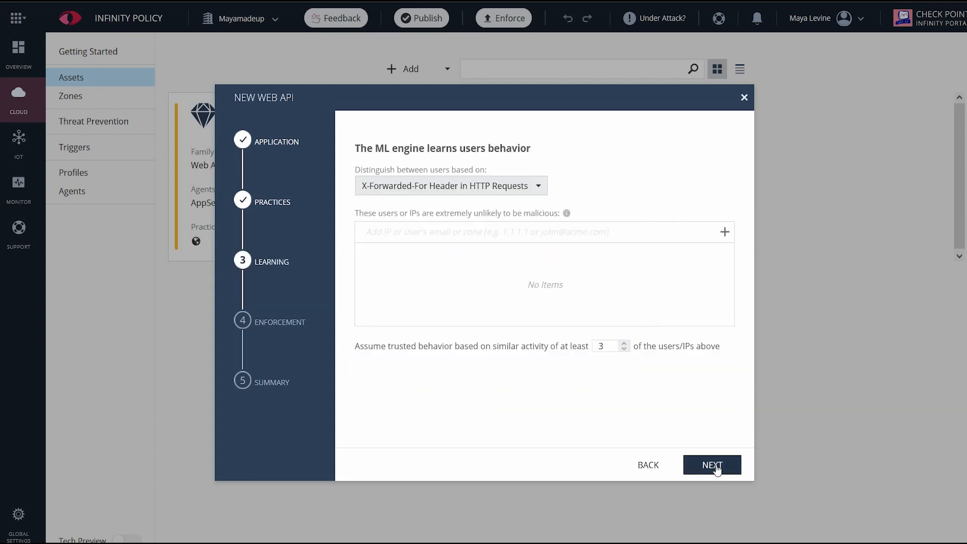
pyautogui.click(712, 465)
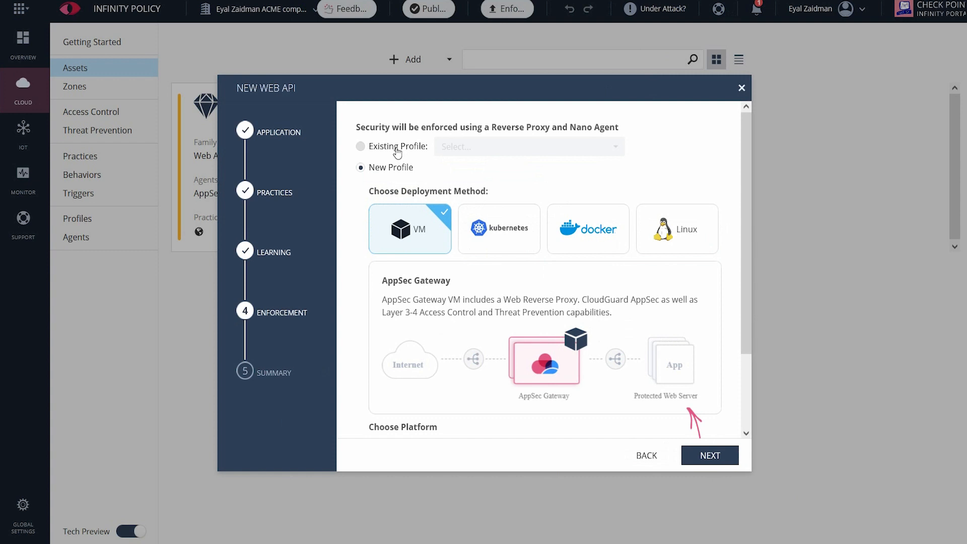
pyautogui.click(360, 146)
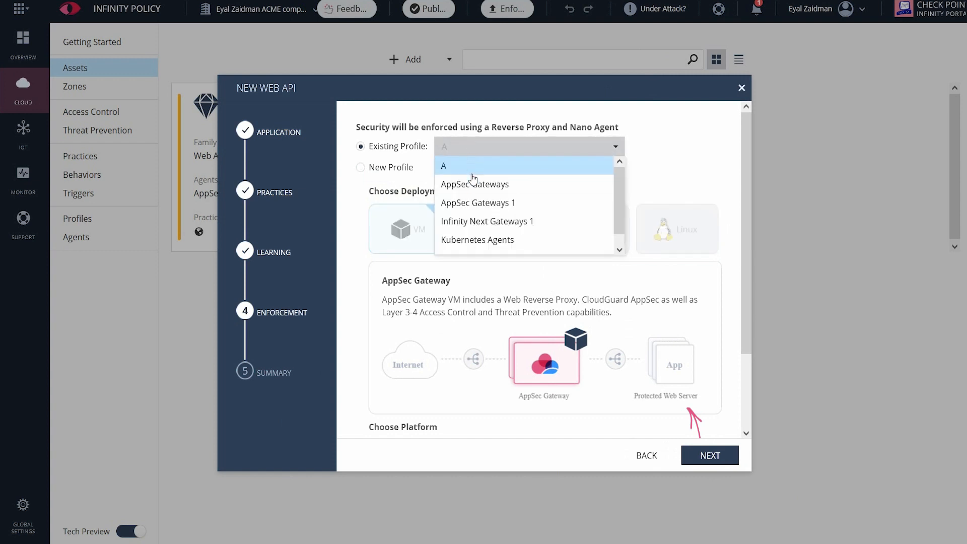
pyautogui.click(475, 184)
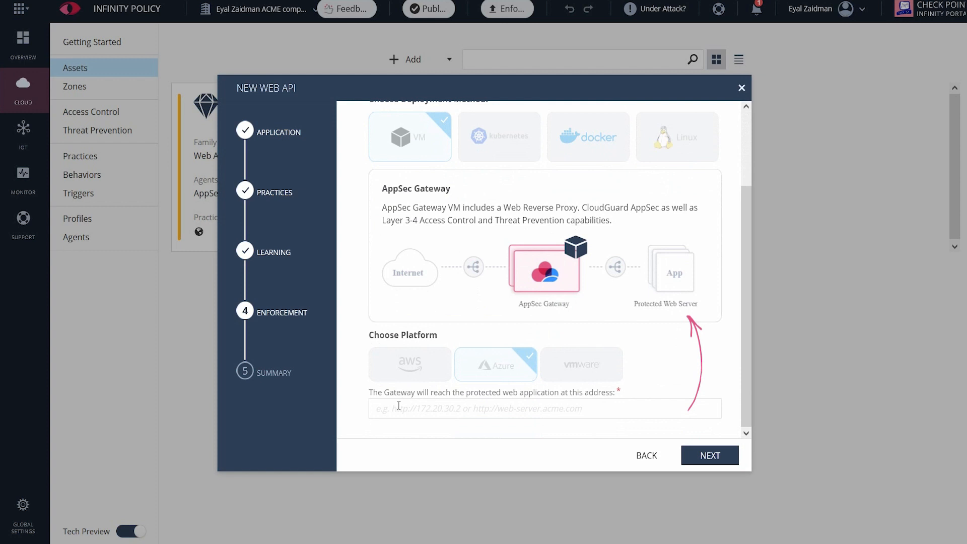
pyautogui.write('http://')
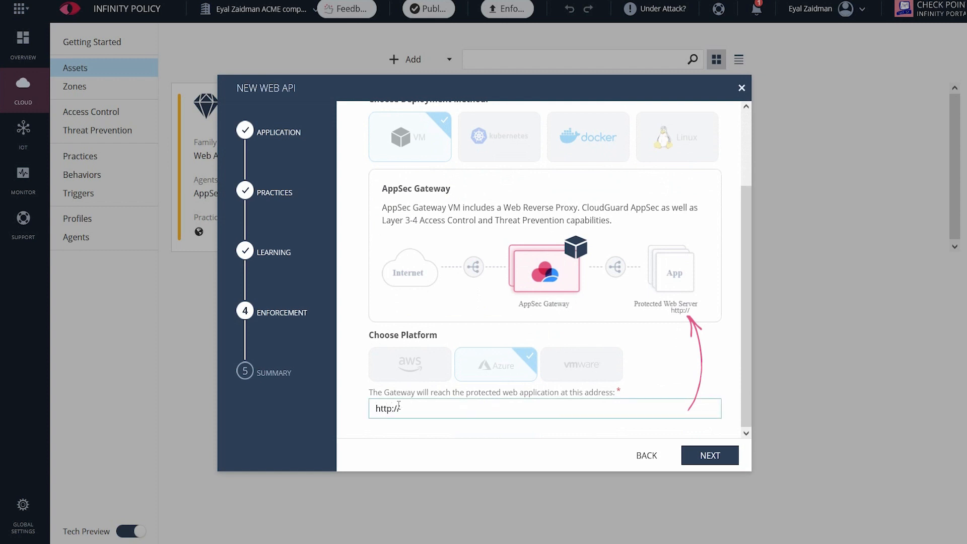
pyautogui.write('10.2.0.4')
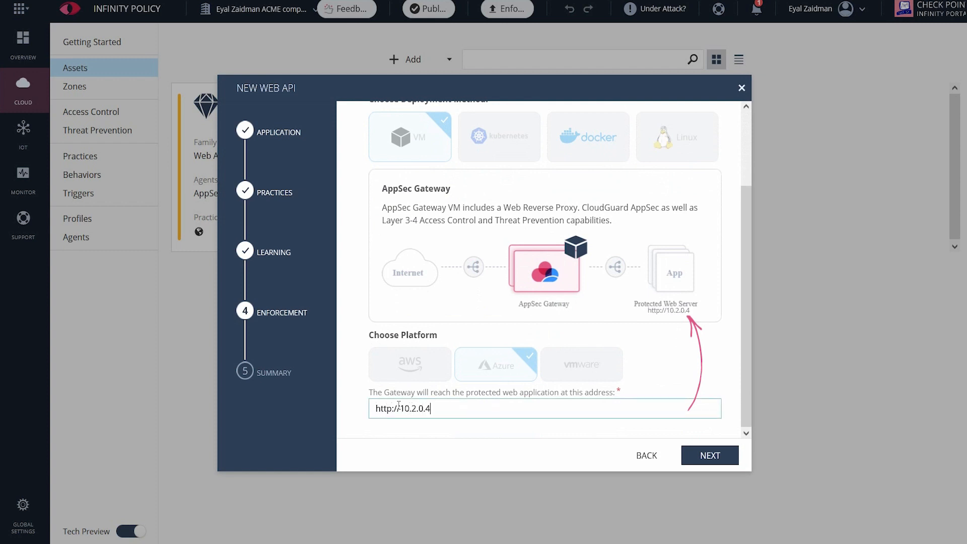
pyautogui.click(709, 456)
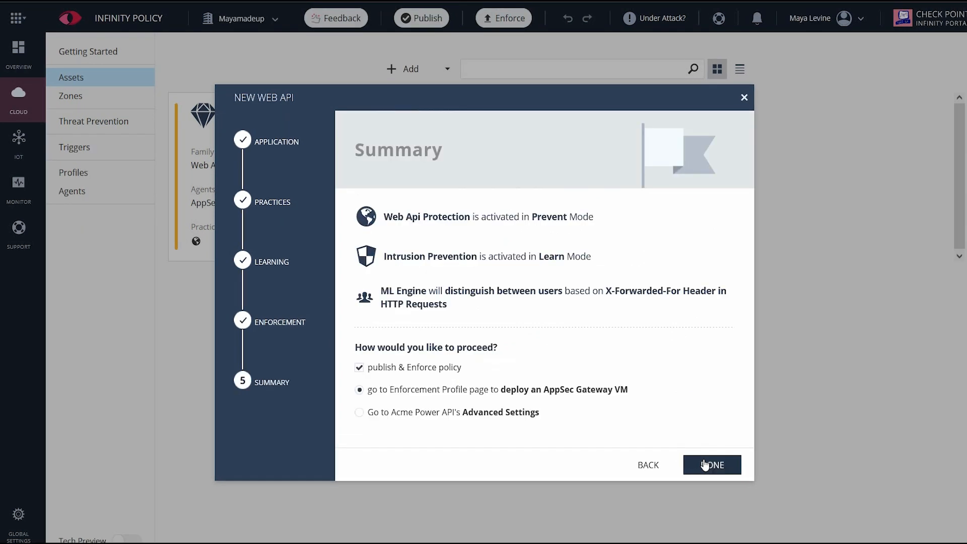
pyautogui.click(712, 464)
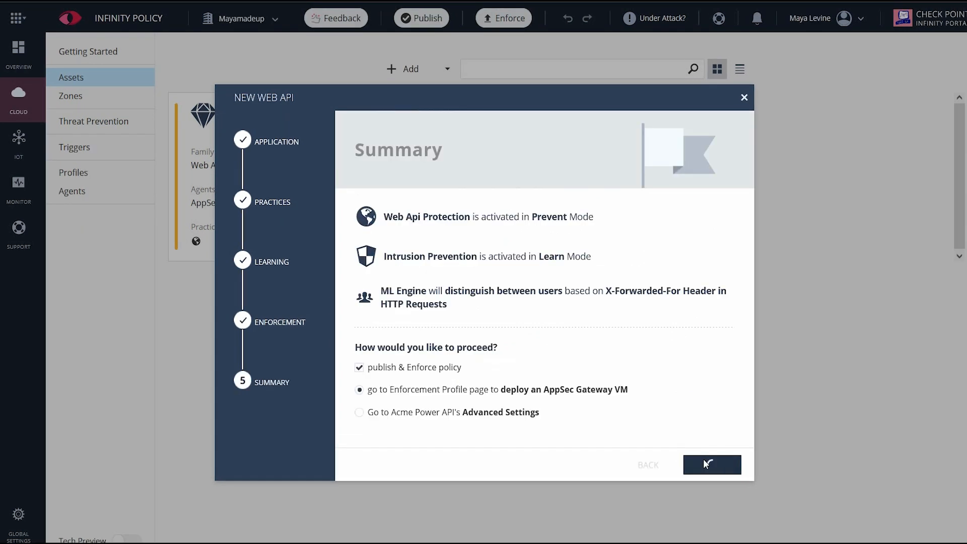
pyautogui.click(712, 464)
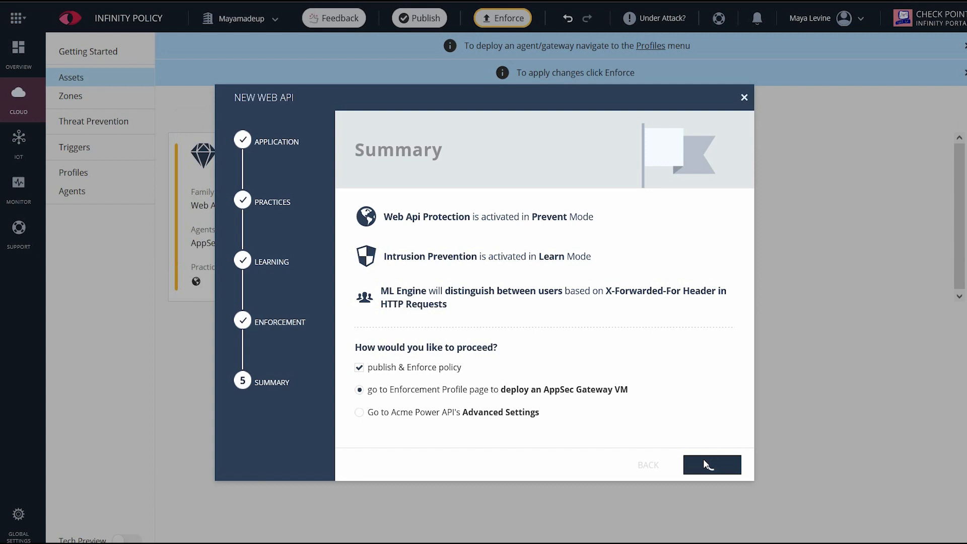
# Upload OpenAPIScheme.yml from Downloads for Acme Power API schema validation.
pyautogui.click(712, 465)
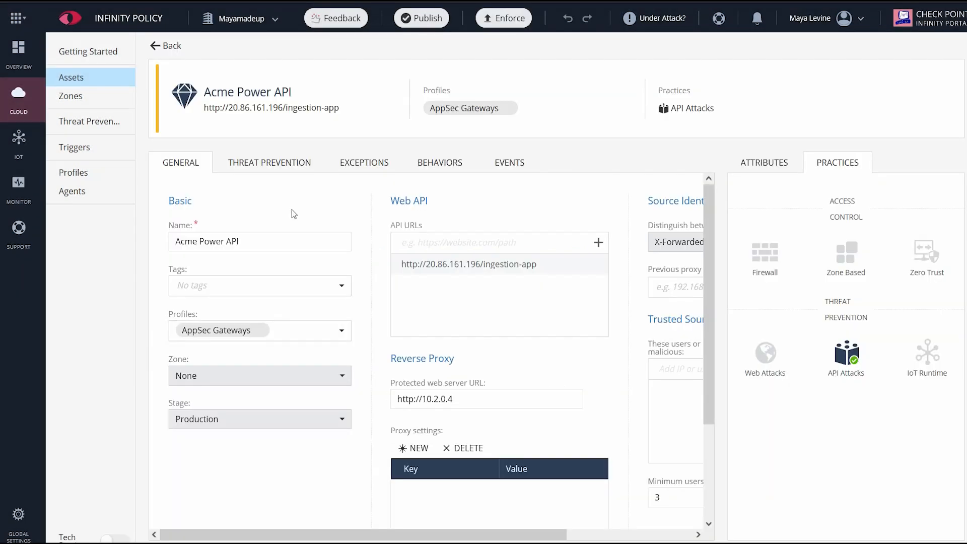
pyautogui.click(223, 451)
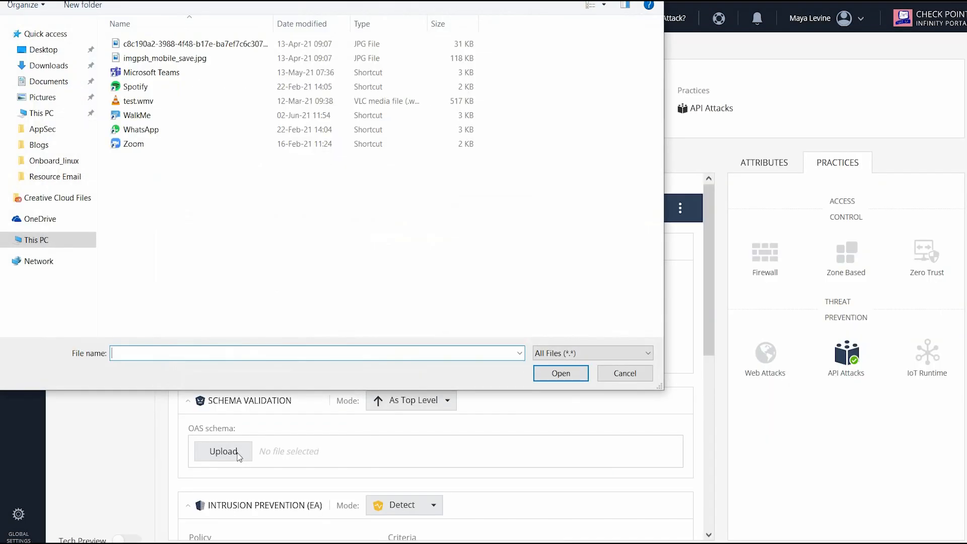
pyautogui.click(47, 245)
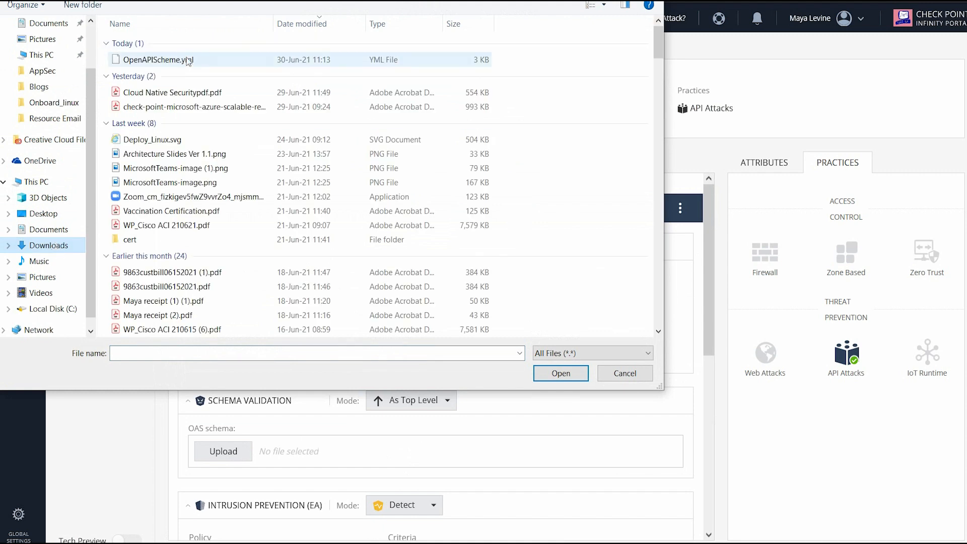
pyautogui.click(560, 373)
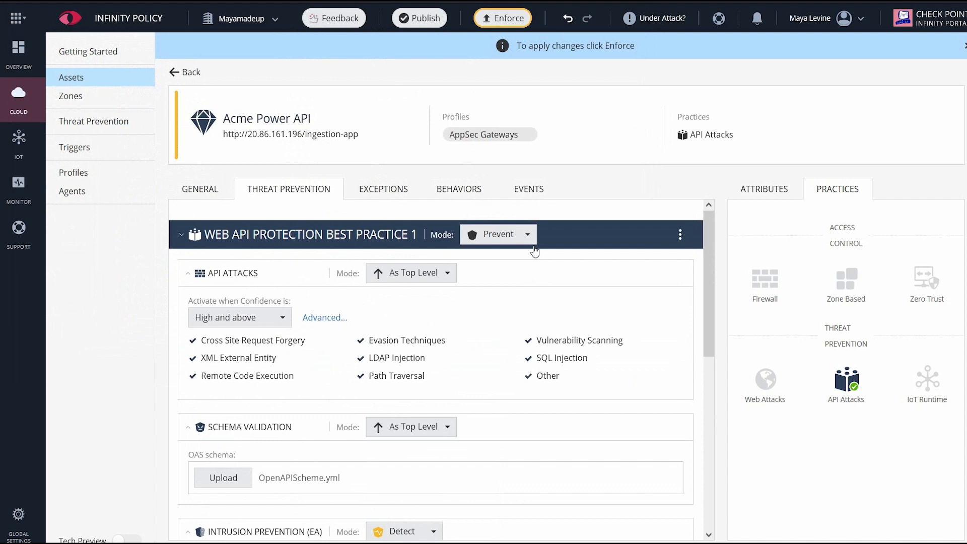
# Publish and enforce the pending schema policy change.
pyautogui.click(503, 18)
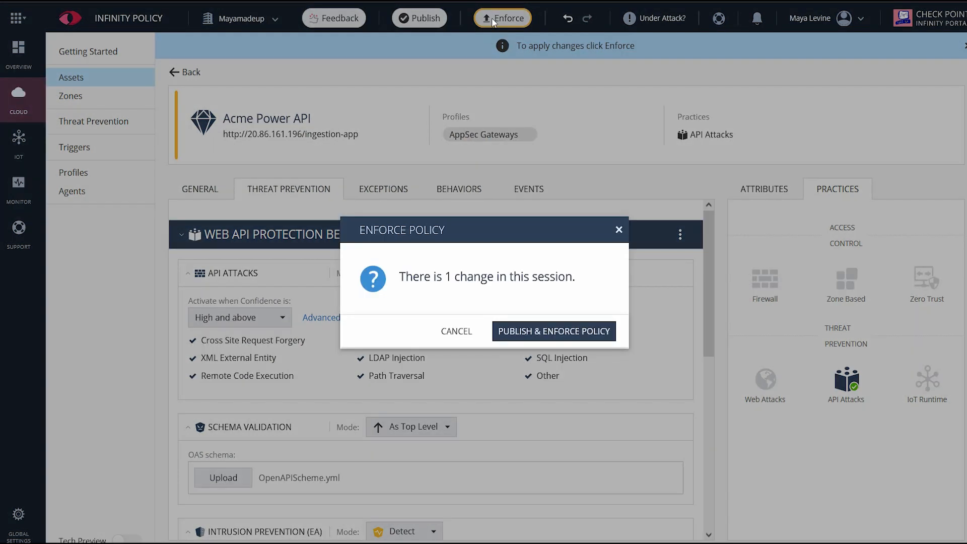
pyautogui.click(554, 331)
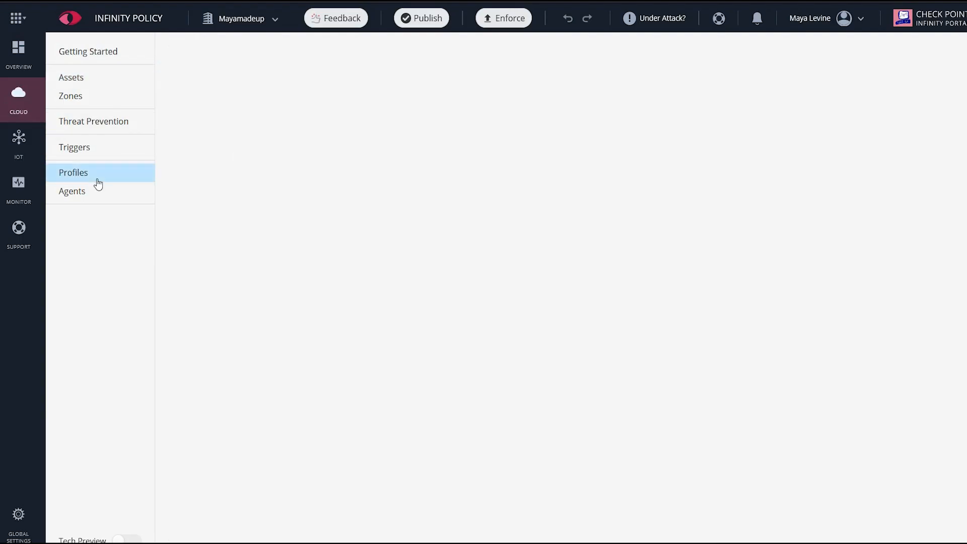
# Launch the AWS New VPC Auto Scaling Group deployment from the AppSec Gateways profile.
pyautogui.click(73, 172)
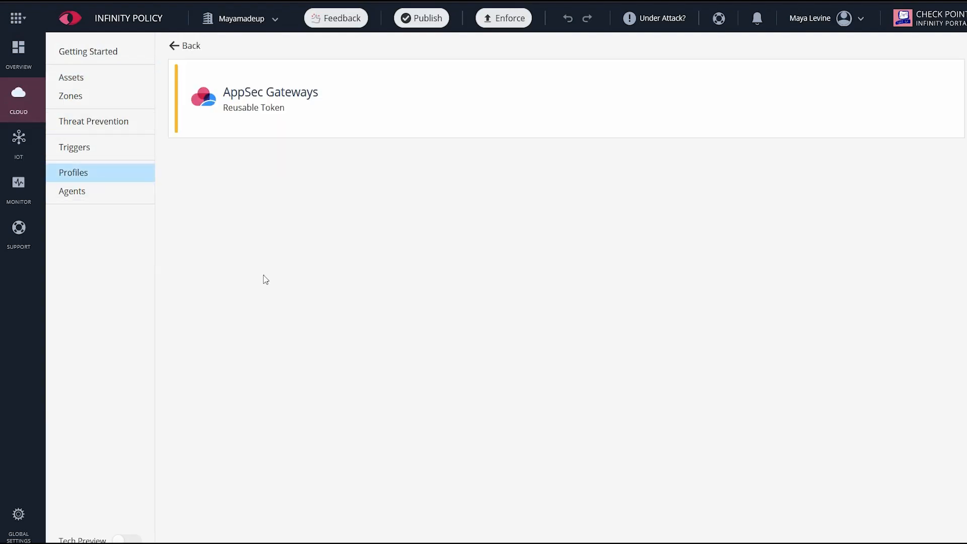
pyautogui.click(270, 99)
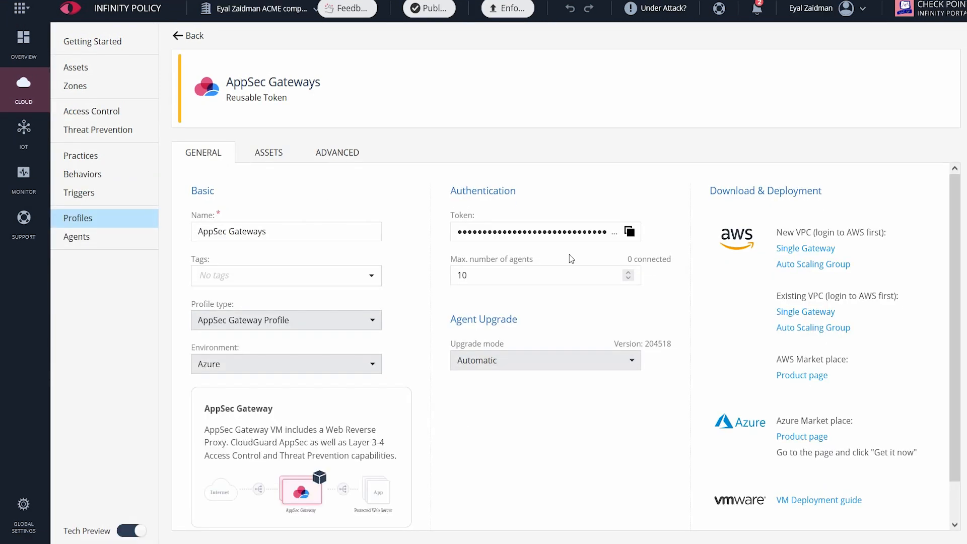
pyautogui.moveTo(821, 182)
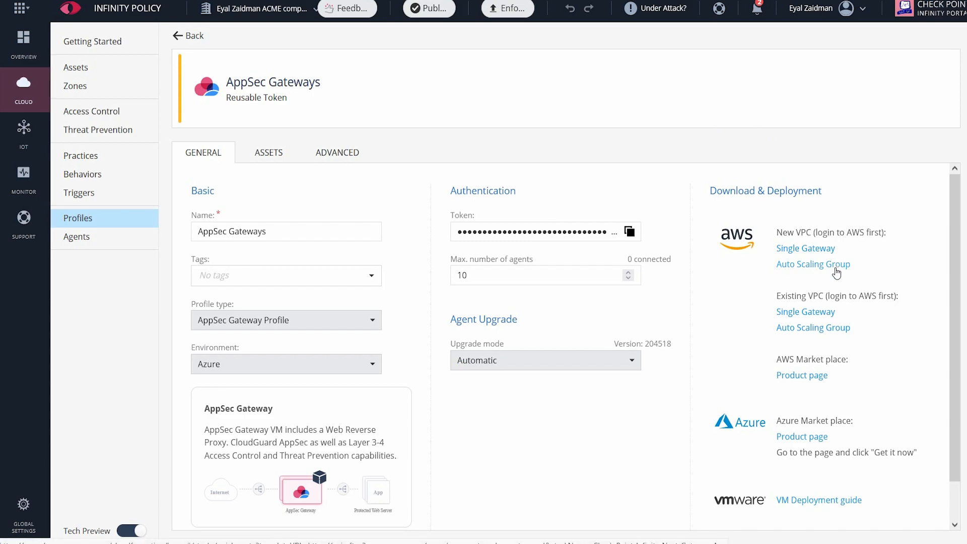
pyautogui.click(813, 264)
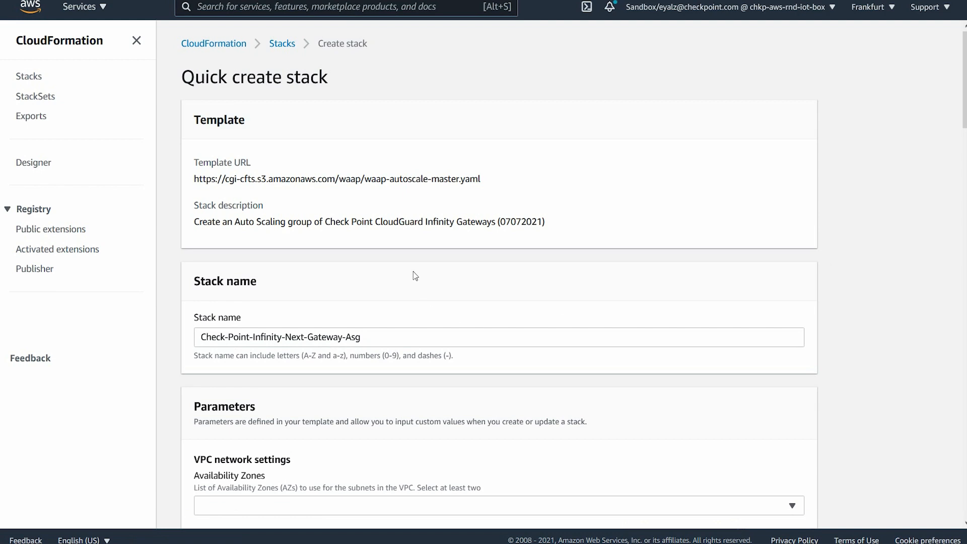
# Select the 'temp for appsec video' EC2 key pair and enter the Infinity Next agent token.
pyautogui.scroll(-3)
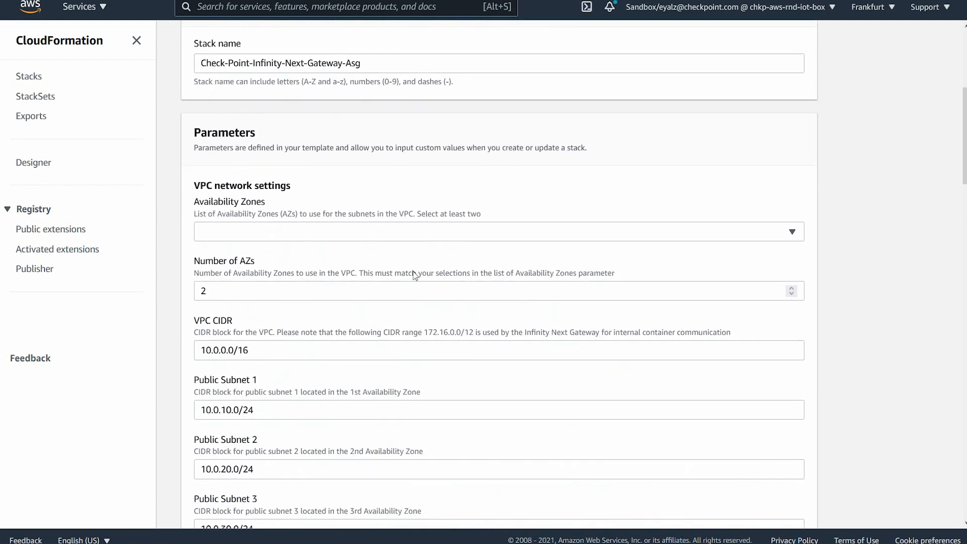
pyautogui.click(499, 231)
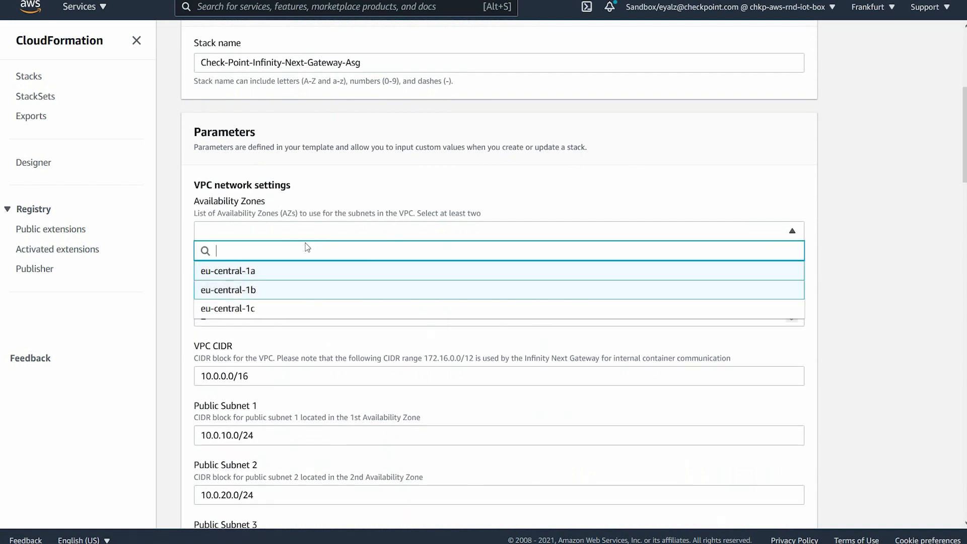
pyautogui.scroll(-3)
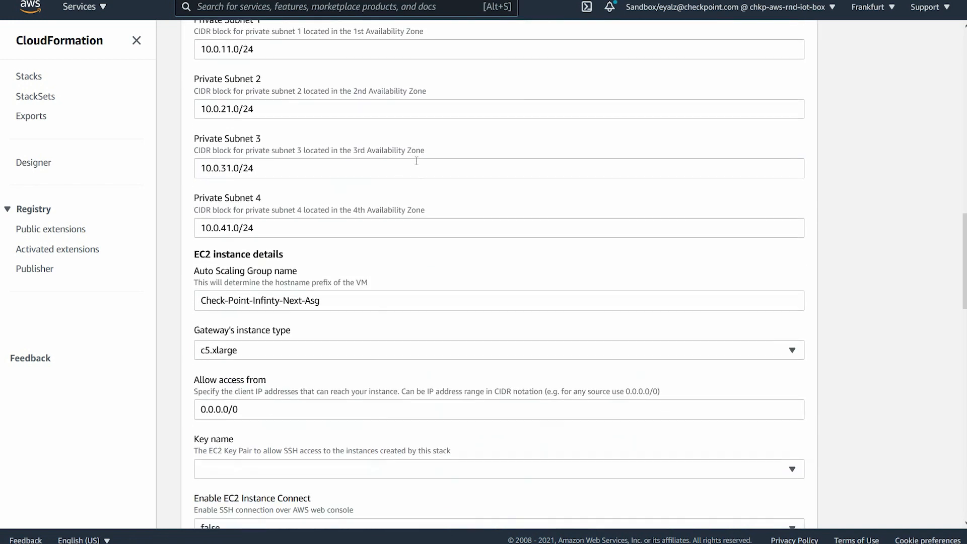
pyautogui.scroll(-3)
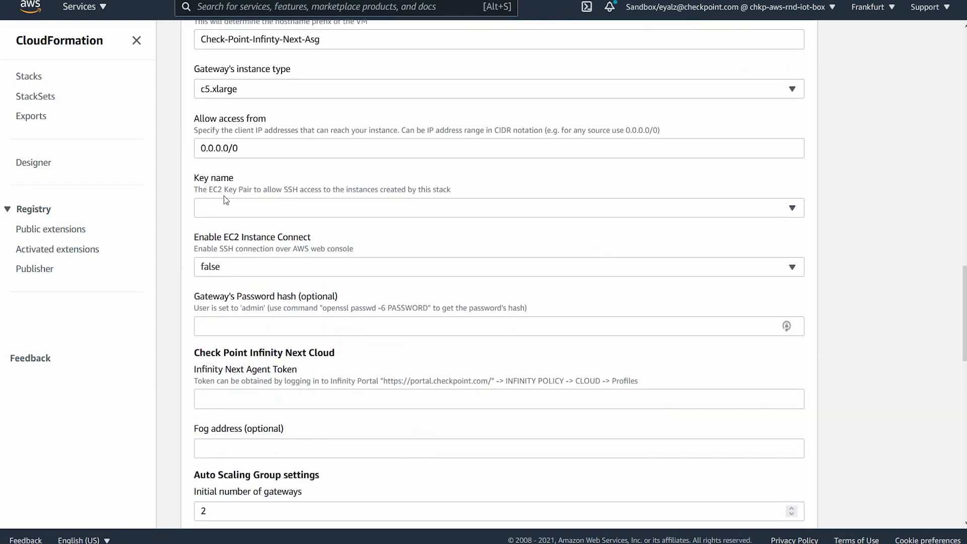
pyautogui.click(497, 207)
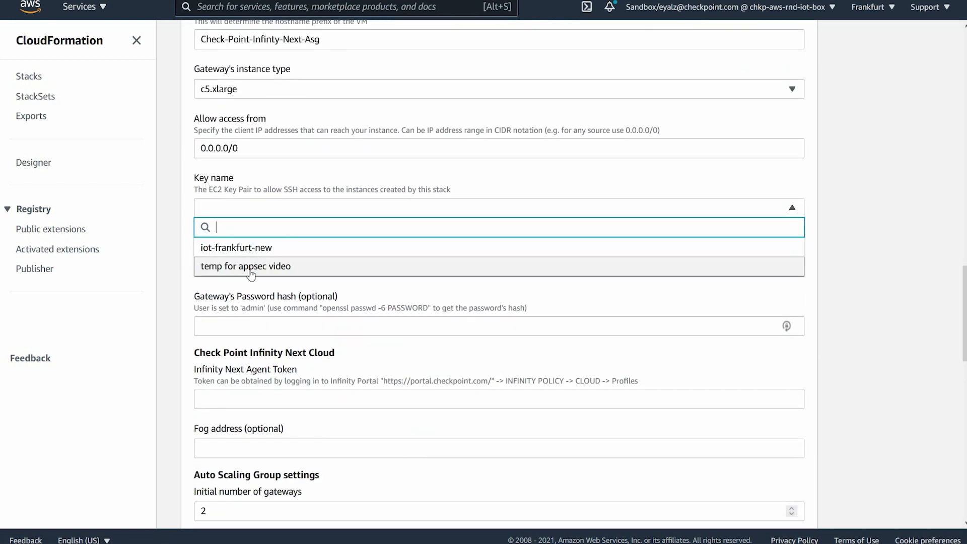
pyautogui.click(245, 266)
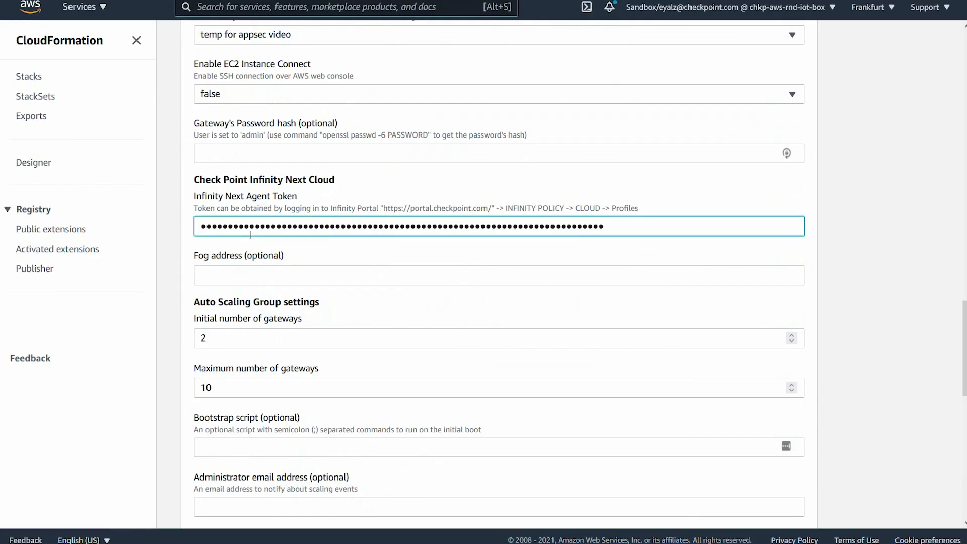
# Create the Check-Point-Infinity-Next-Gateway-Asg stack with a maximum of 12 gateways.
pyautogui.scroll(-3)
pyautogui.write('12')
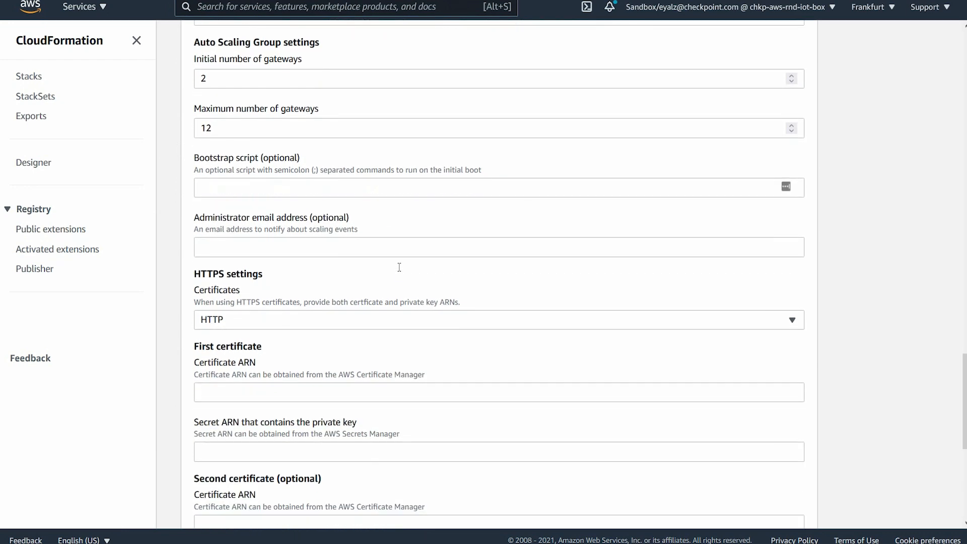
pyautogui.scroll(-3)
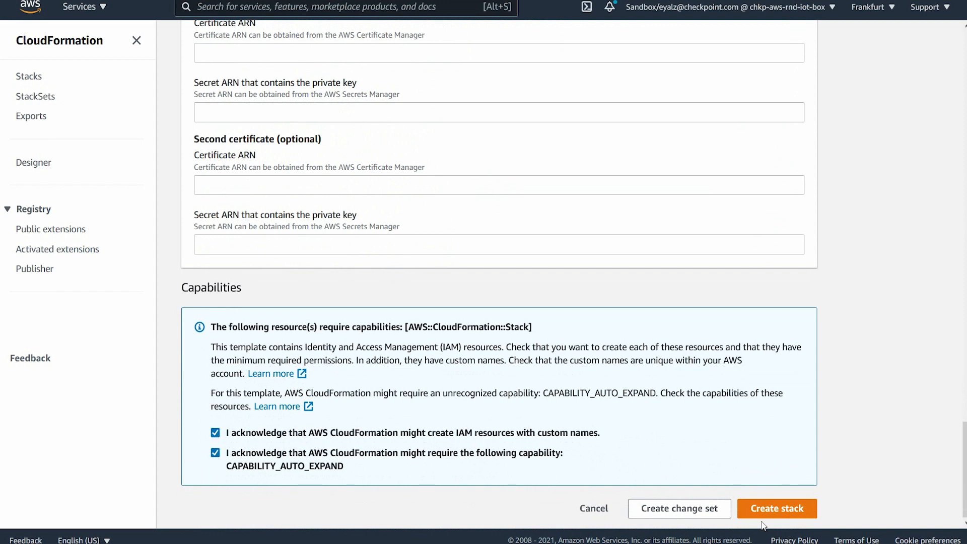
pyautogui.click(776, 509)
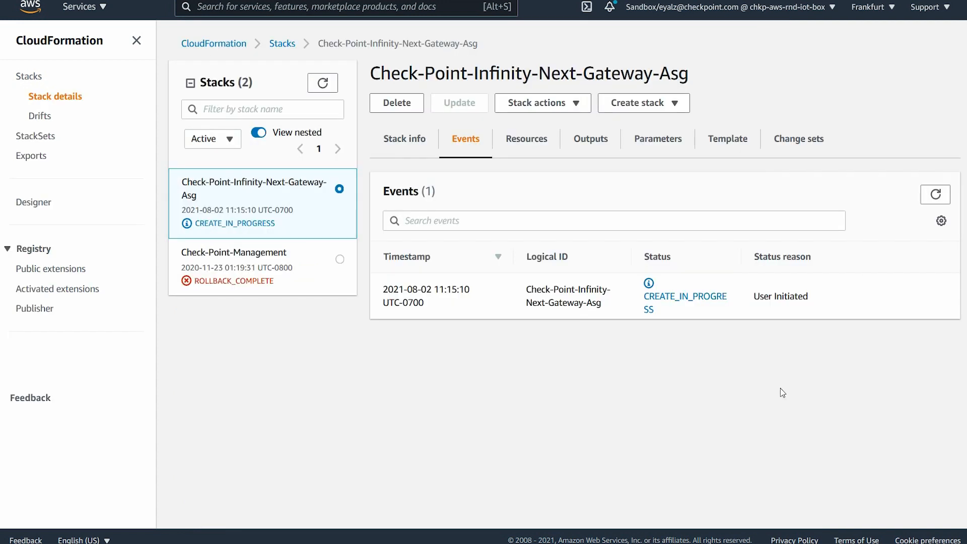
# Verify the nested stacks and two running EC2 gateway instances, then return to AppSec Gateways.
pyautogui.click(311, 82)
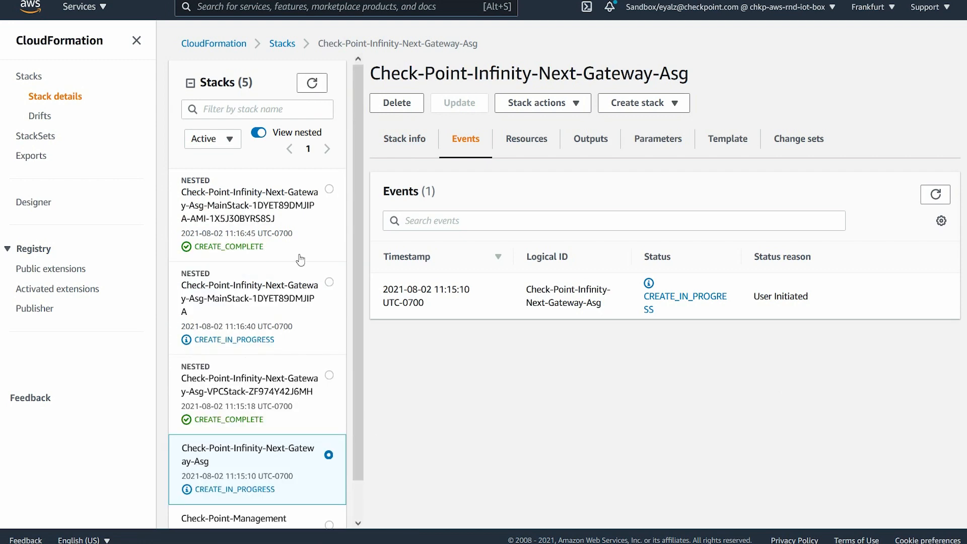
pyautogui.click(258, 200)
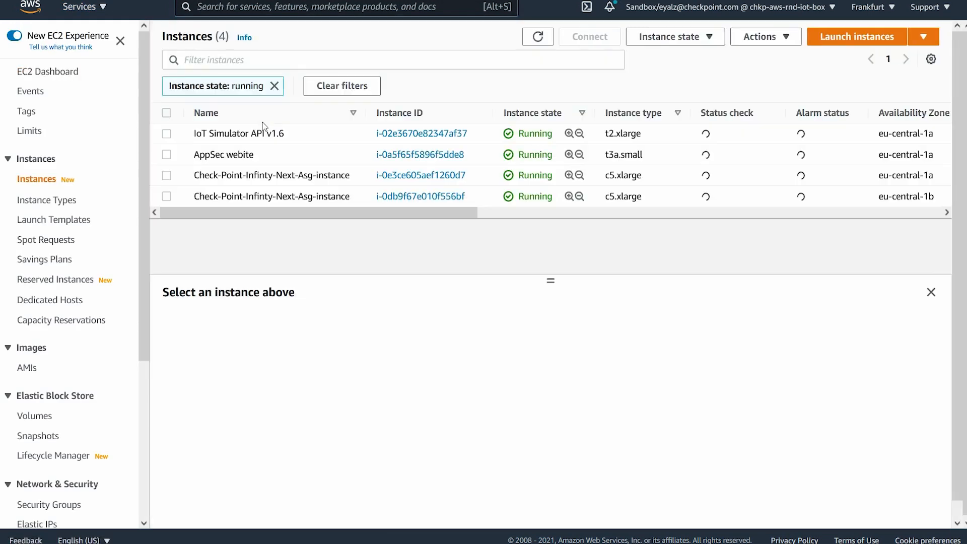
pyautogui.click(166, 175)
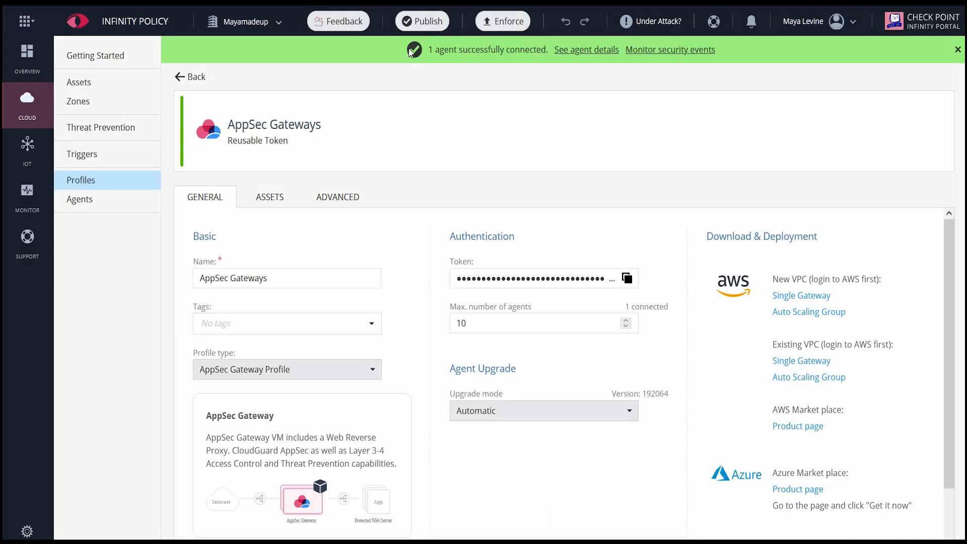
# Review the connected gateway agent's General details, then switch to the Acme Power dashboard.
pyautogui.click(80, 198)
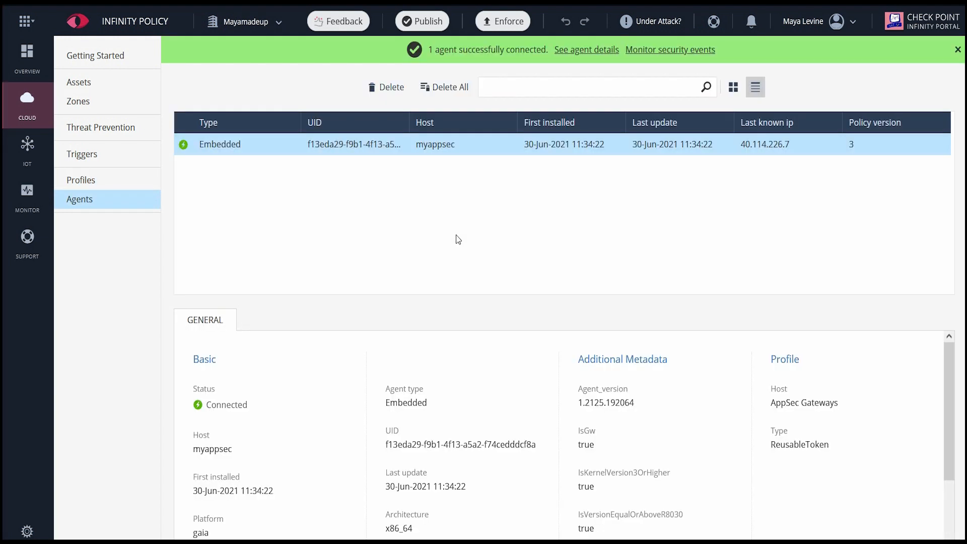
pyautogui.moveTo(534, 335)
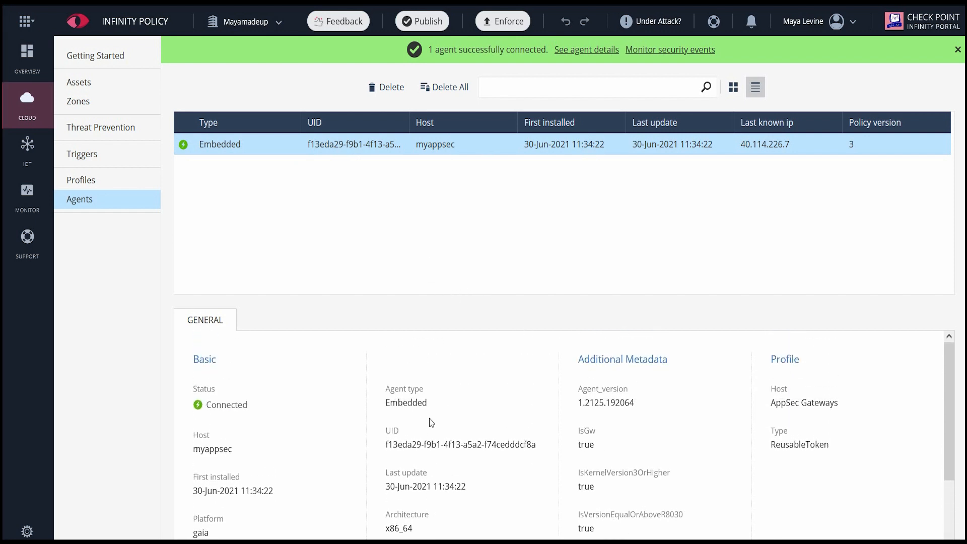
pyautogui.click(188, 19)
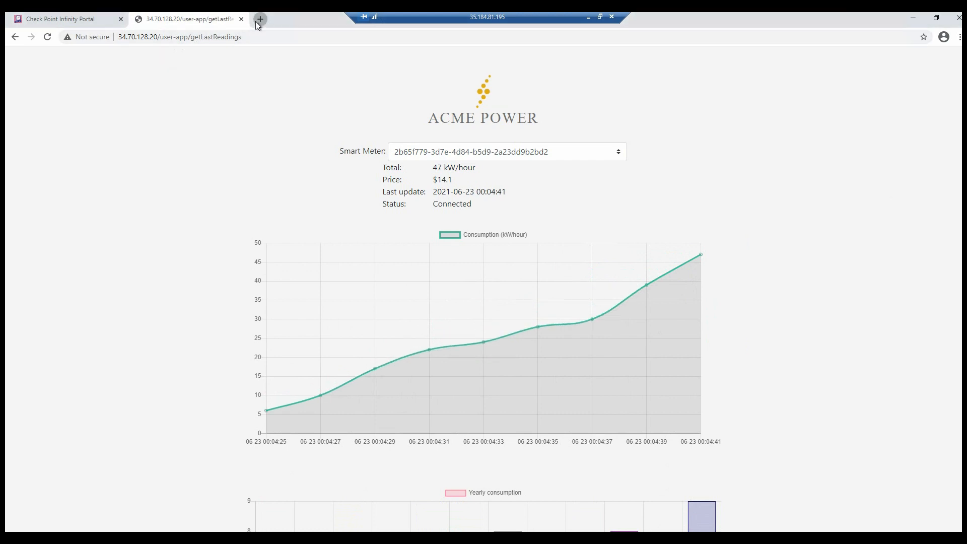
# Send an SQL injection request to Acme Power, confirm the block page, and return to the portal.
pyautogui.click(305, 19)
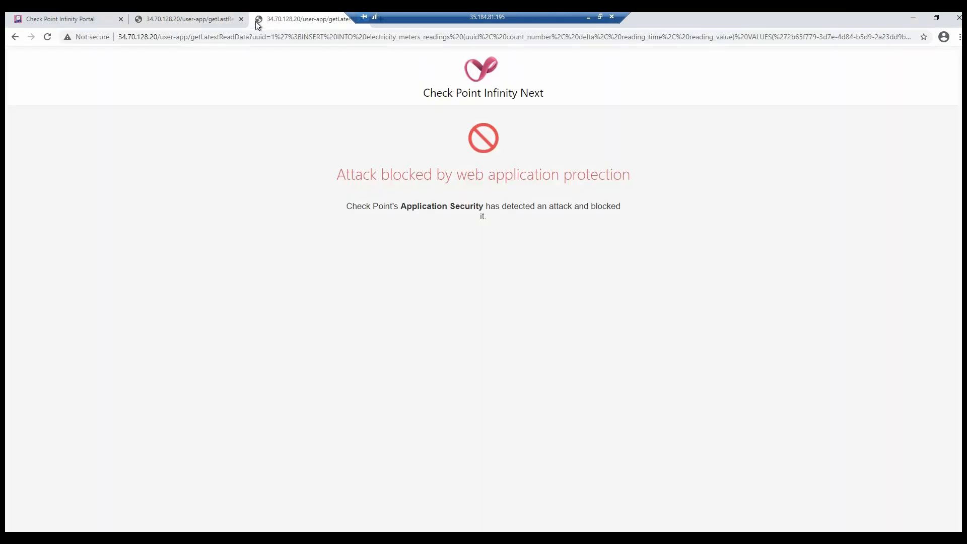
pyautogui.moveTo(294, 183)
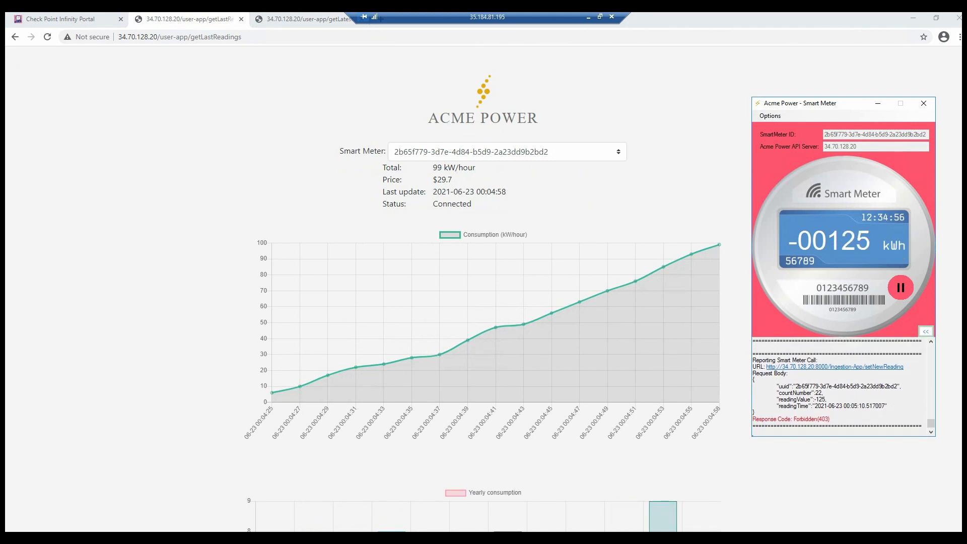
pyautogui.click(68, 19)
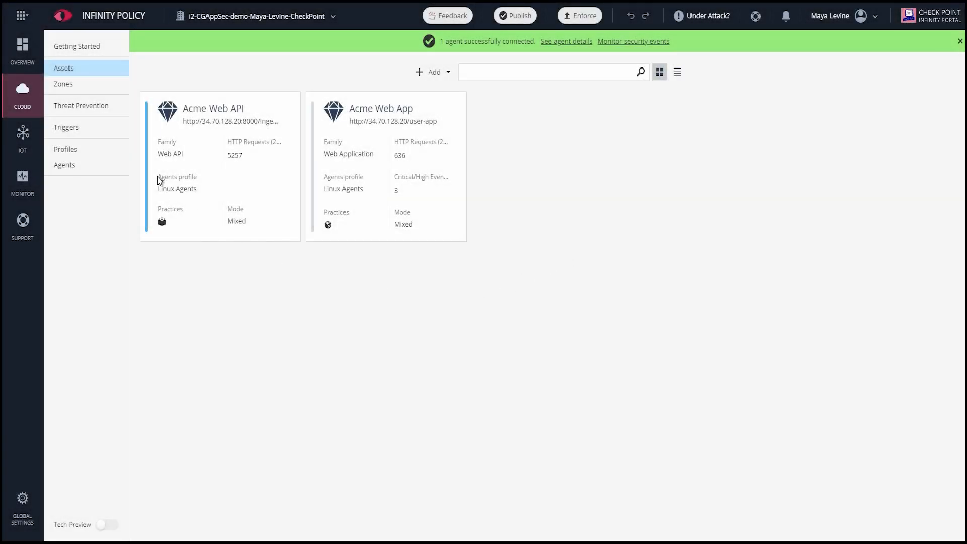
# View the AppSec dashboard's 5.3K prevents across 2 assets, then go to Important Events.
pyautogui.click(22, 182)
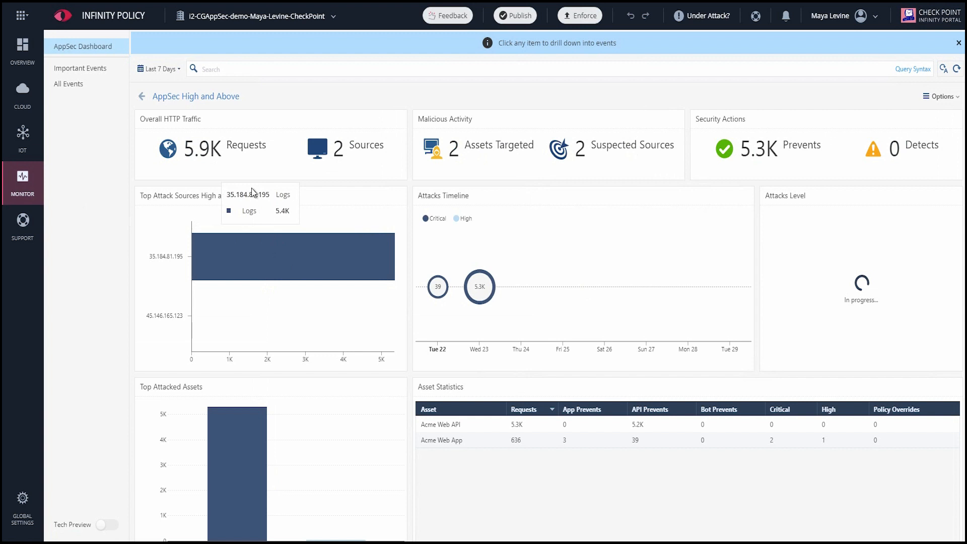
pyautogui.moveTo(212, 156)
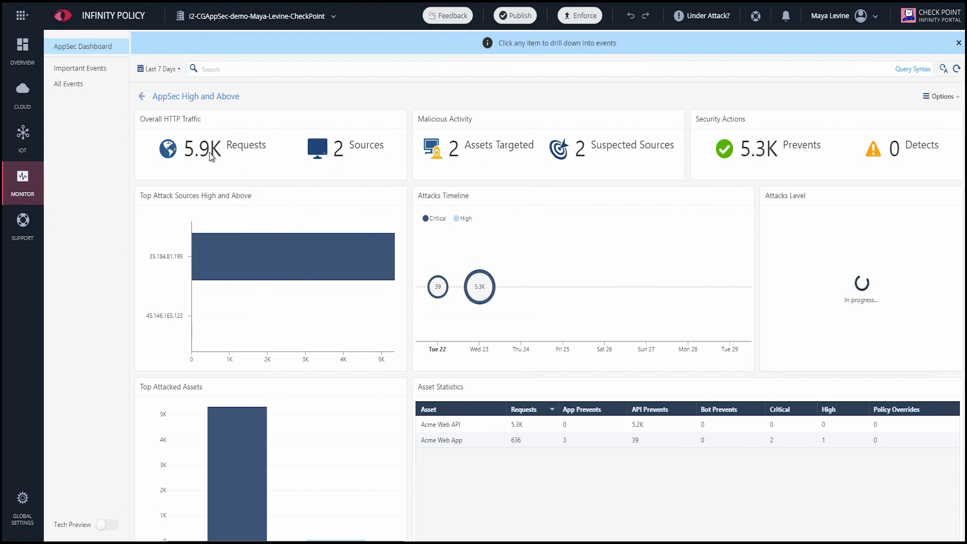
pyautogui.moveTo(479, 286)
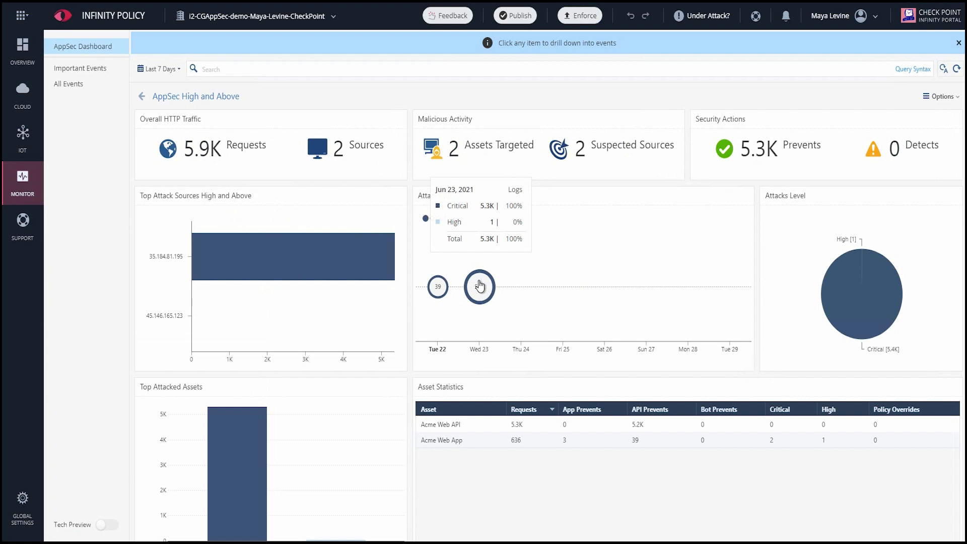
pyautogui.moveTo(484, 339)
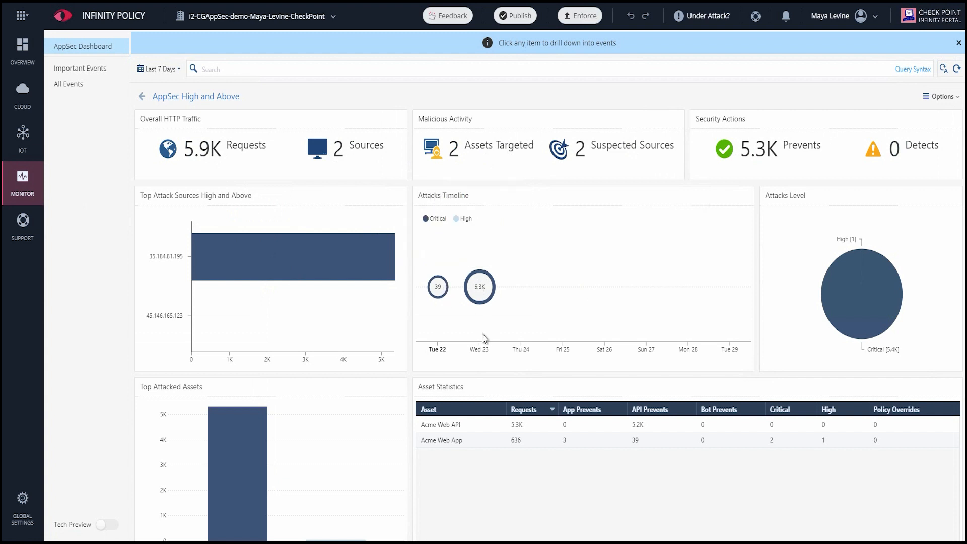
pyautogui.click(80, 68)
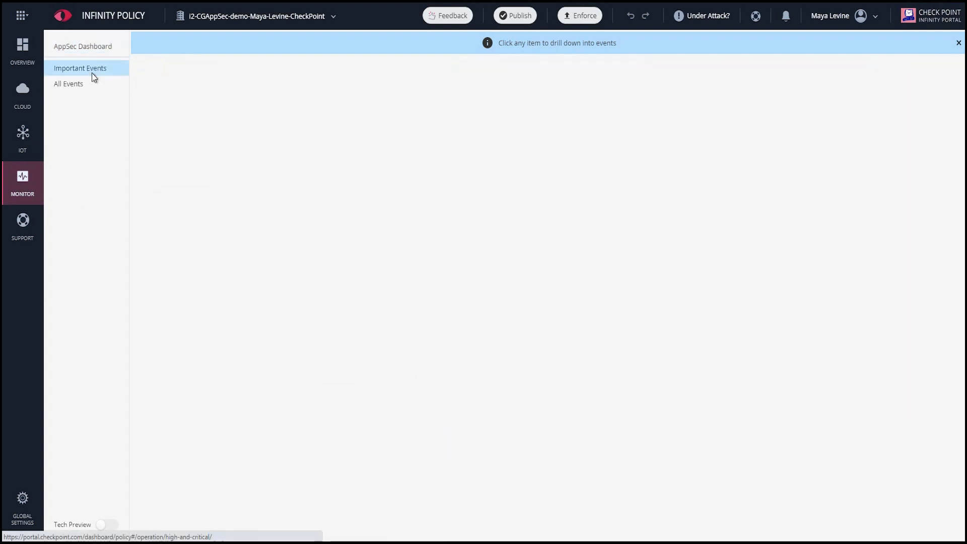
# Inspect a critical Acme Web API event and filter events to the Acme Web App asset.
pyautogui.click(79, 68)
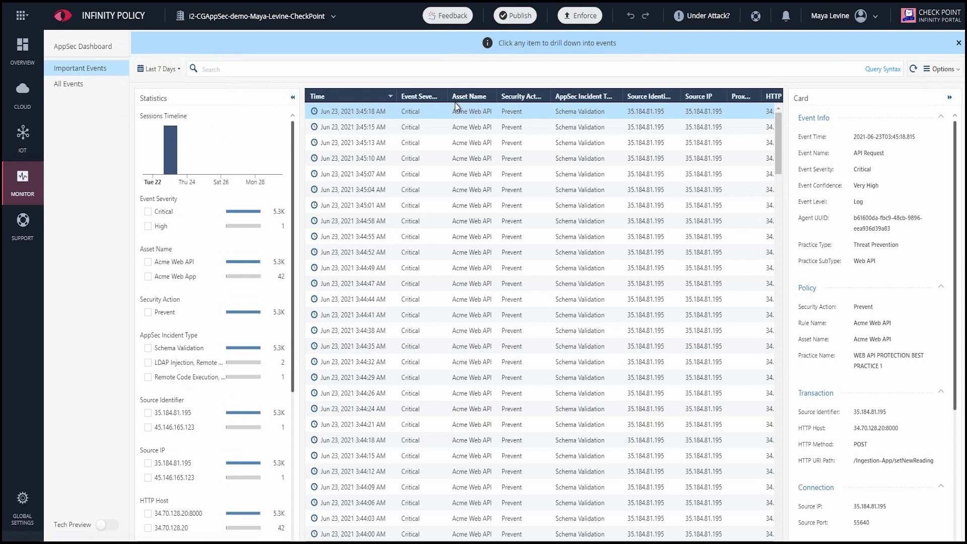
pyautogui.moveTo(586, 118)
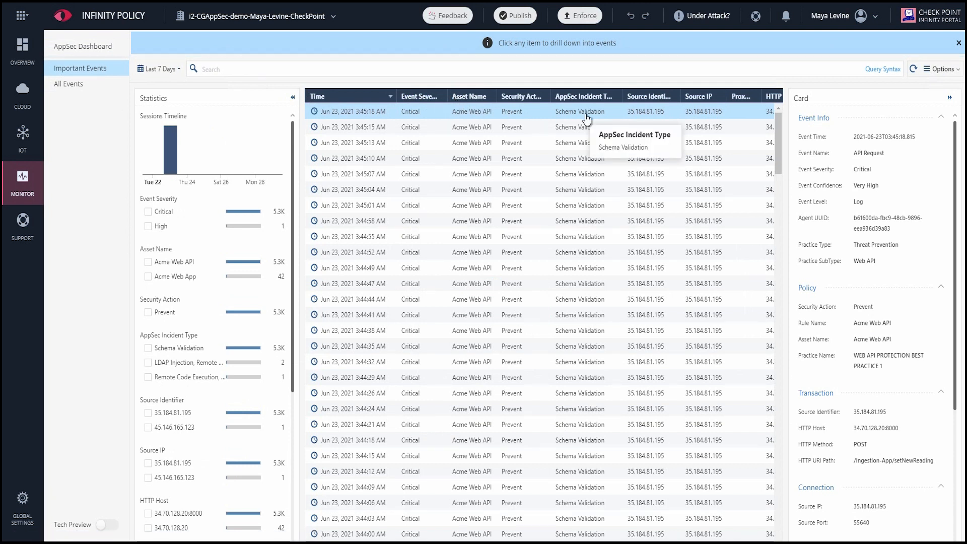
pyautogui.moveTo(582, 130)
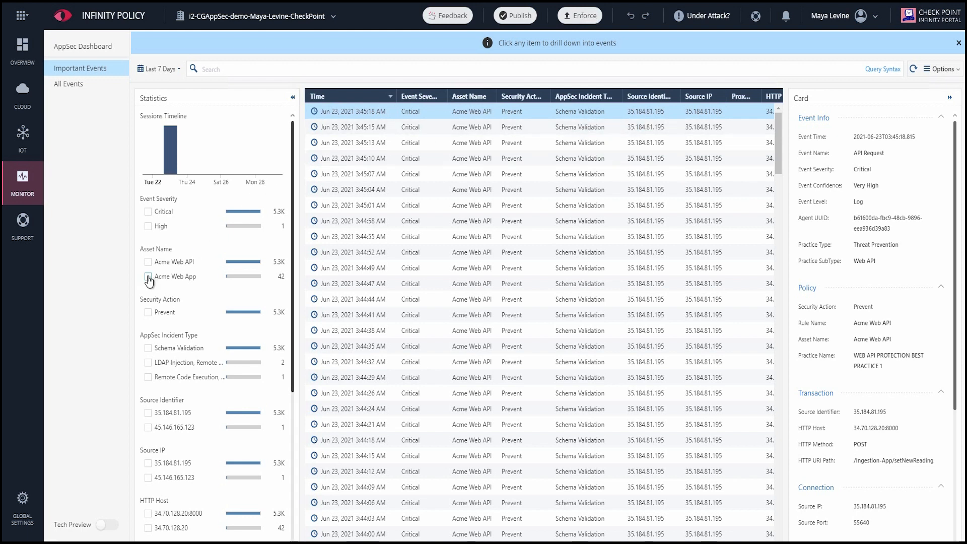
pyautogui.click(148, 277)
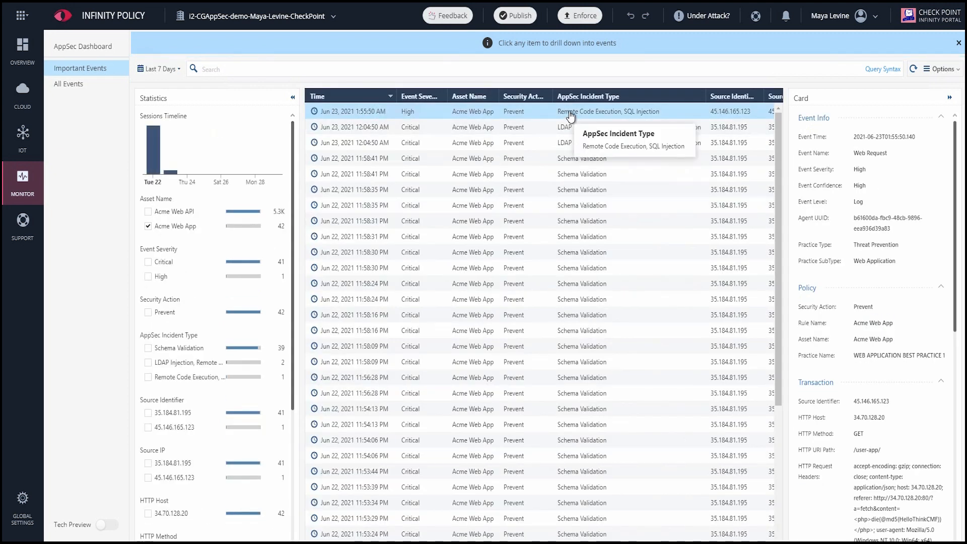
pyautogui.moveTo(563, 135)
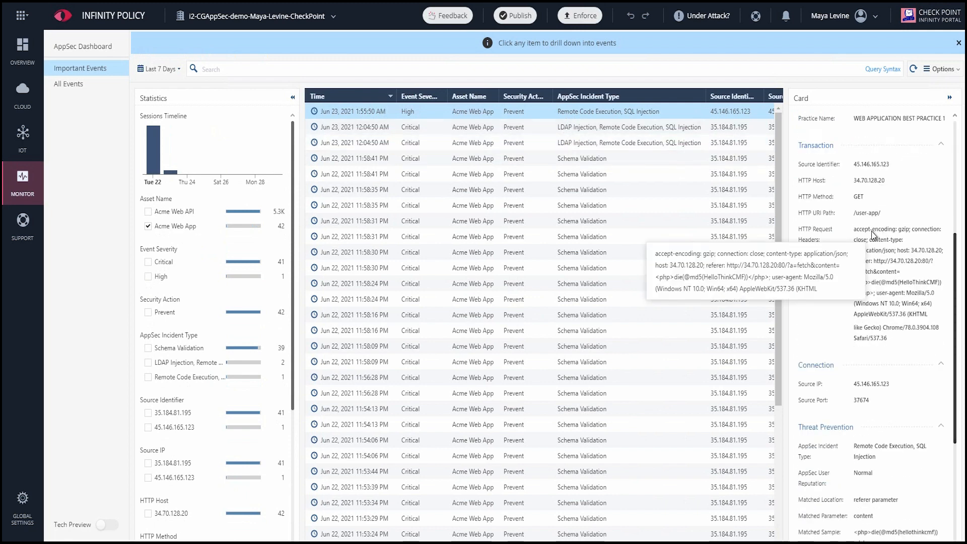
pyautogui.scroll(-3)
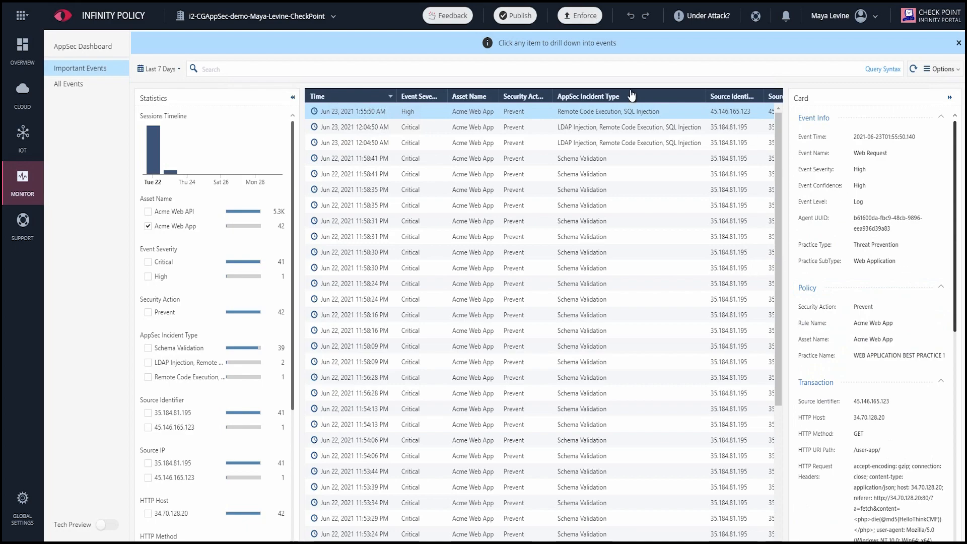
pyautogui.moveTo(209, 42)
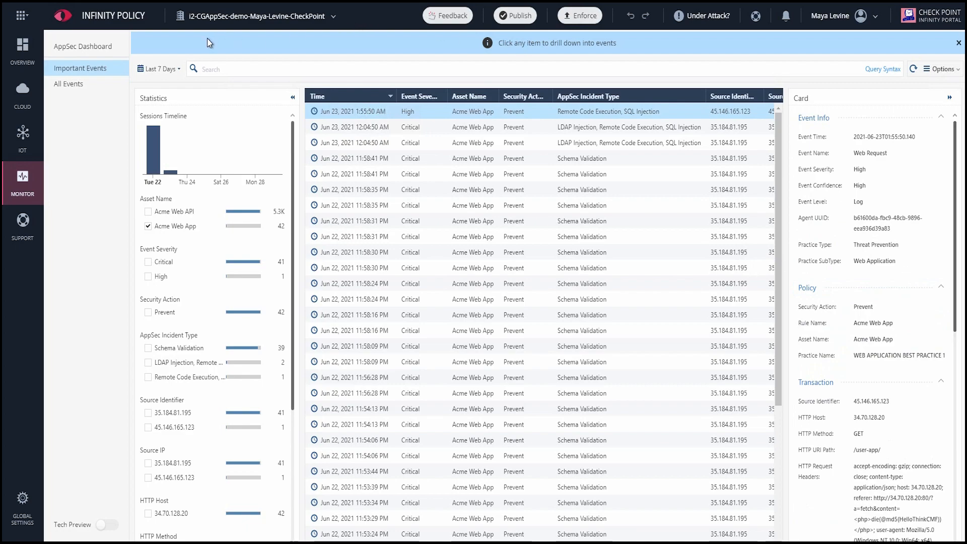